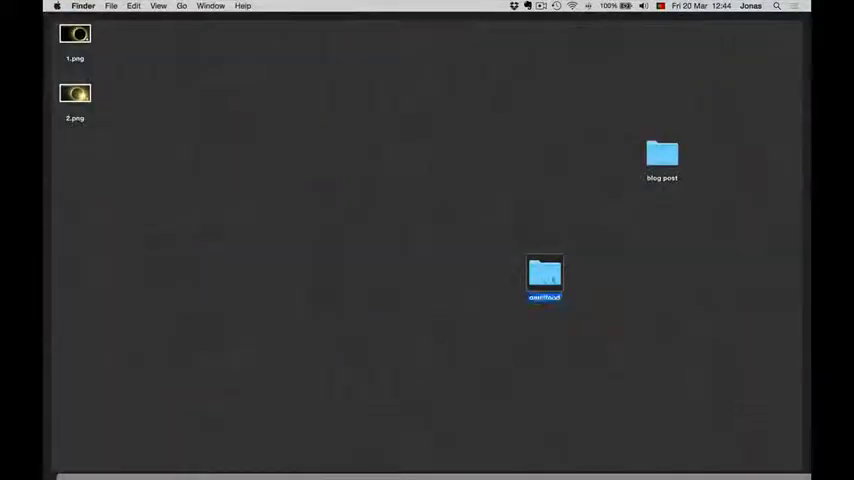
- Open omnifood > resources > img and preview 1.jpg, 3.jpg, app-iPhone.png and another image
double_click(544, 277)
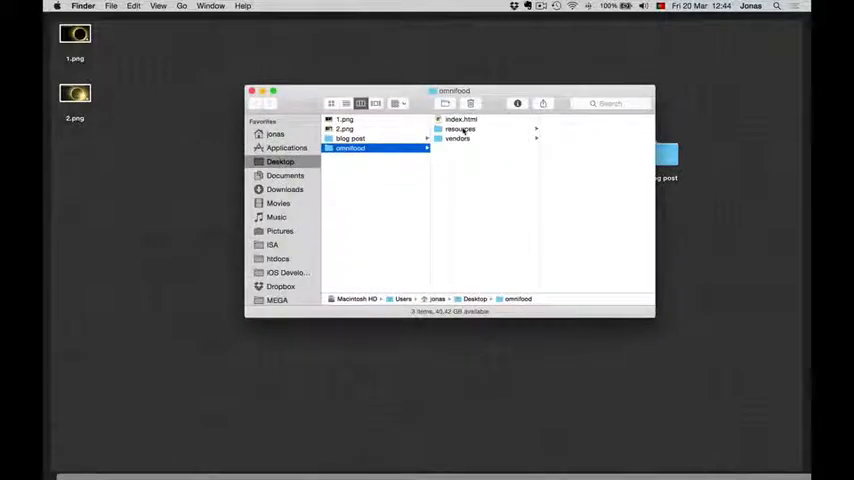
click(461, 129)
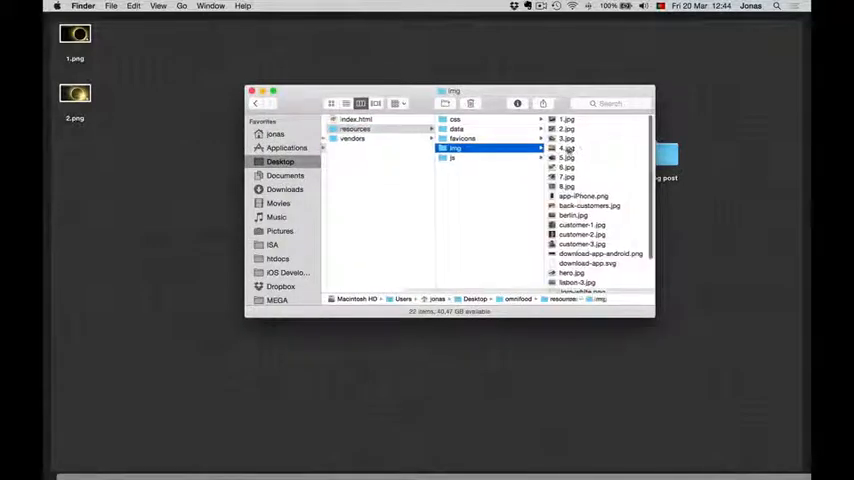
click(458, 119)
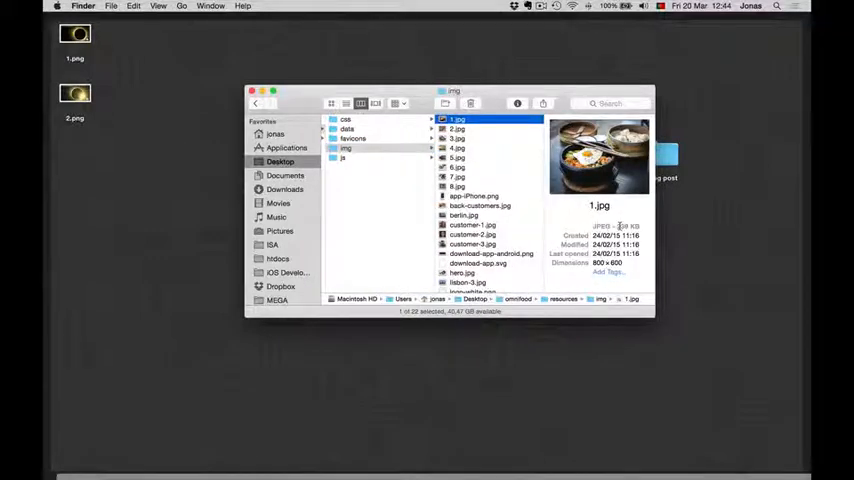
click(458, 148)
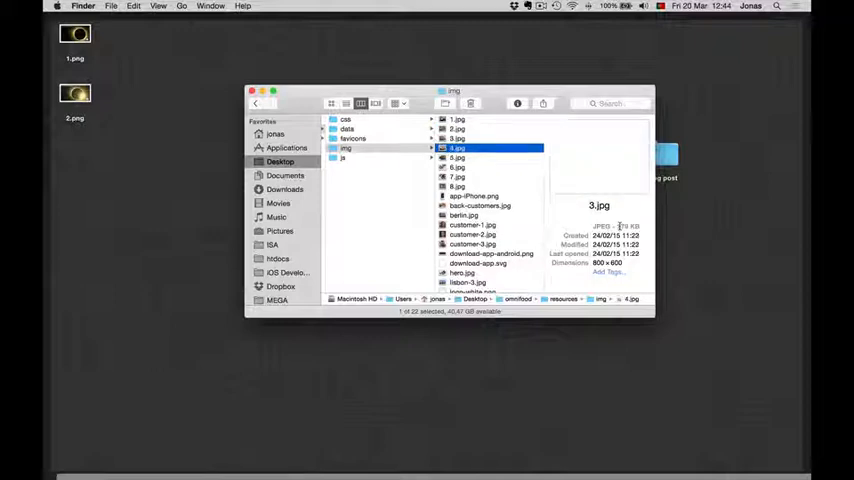
click(475, 195)
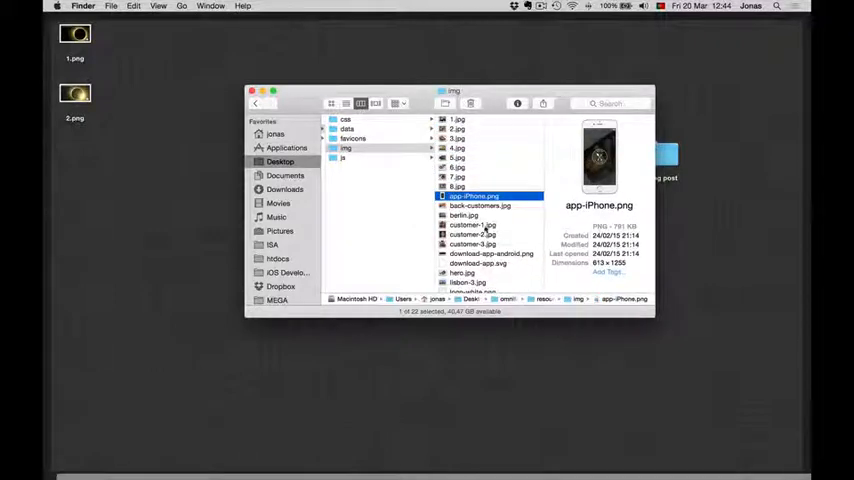
click(466, 282)
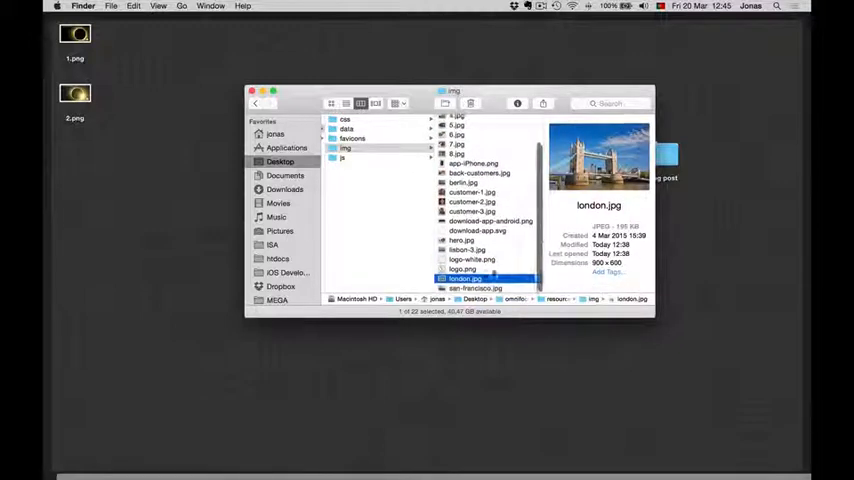
scroll(up, 3)
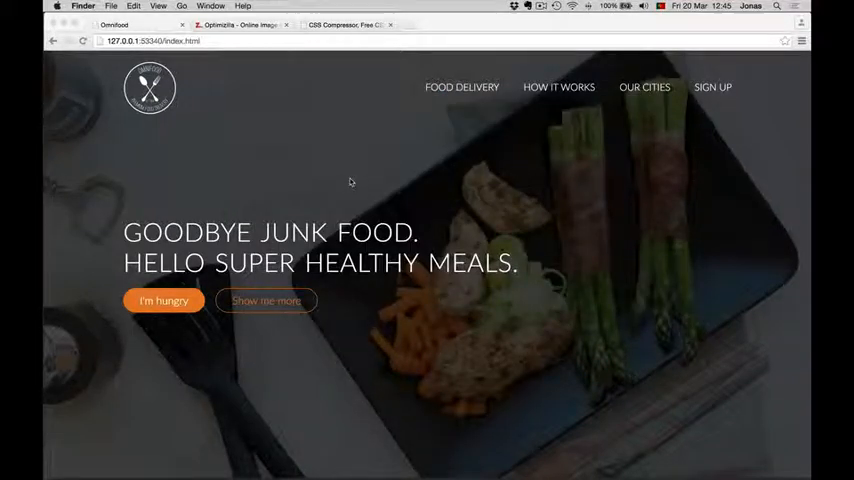
- Scroll the Omnifood page from the hero down to the 'We're currently in these cities' section
scroll(down, 3)
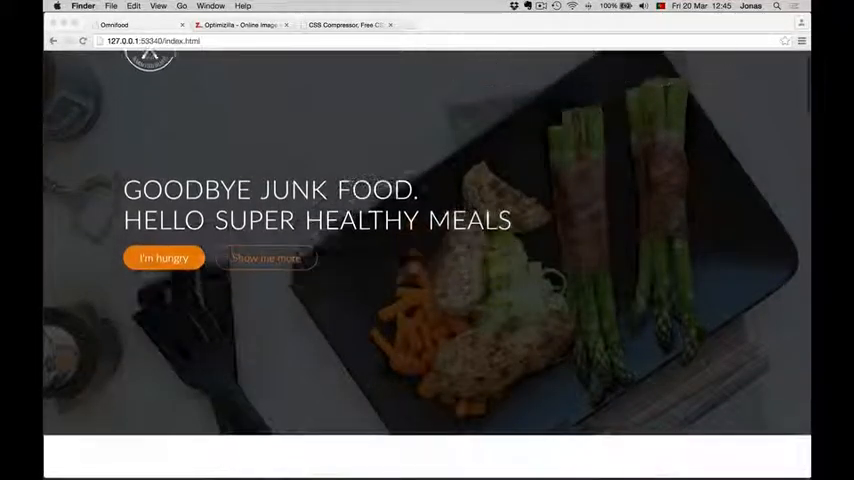
scroll(down, 3)
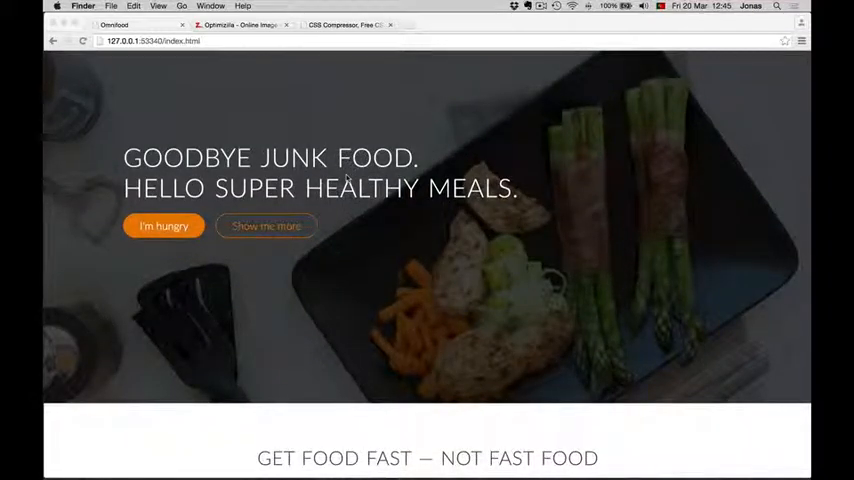
scroll(down, 3)
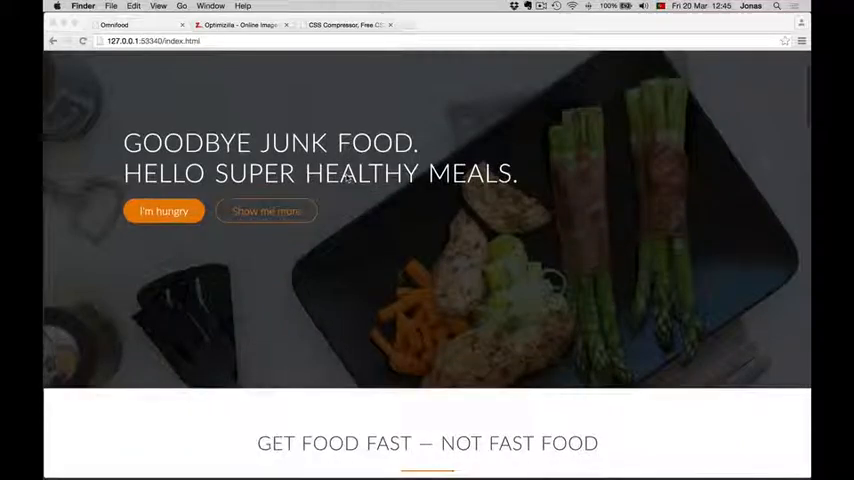
scroll(down, 3)
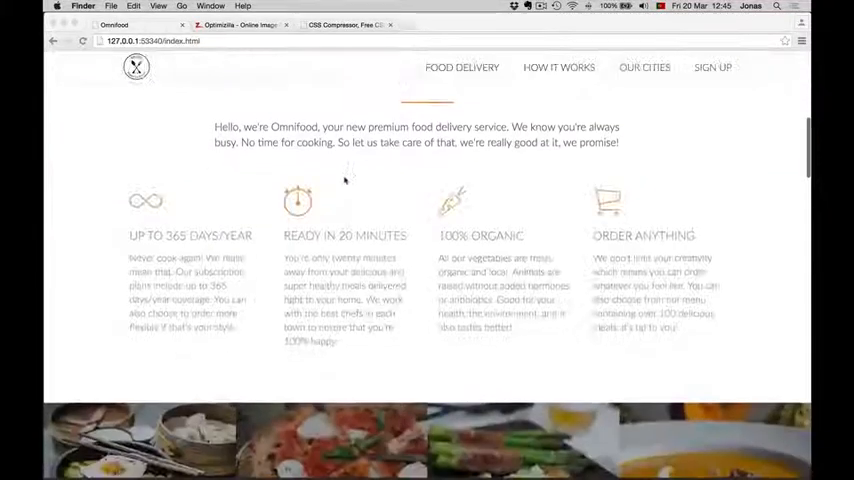
scroll(down, 3)
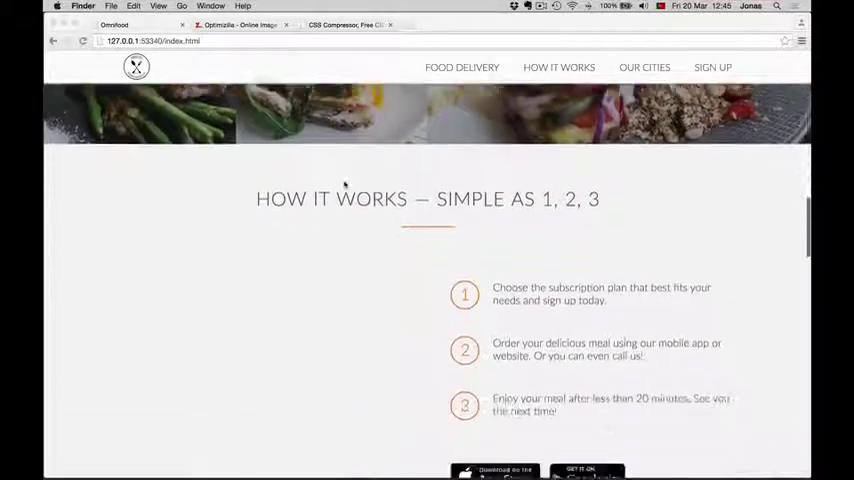
scroll(down, 3)
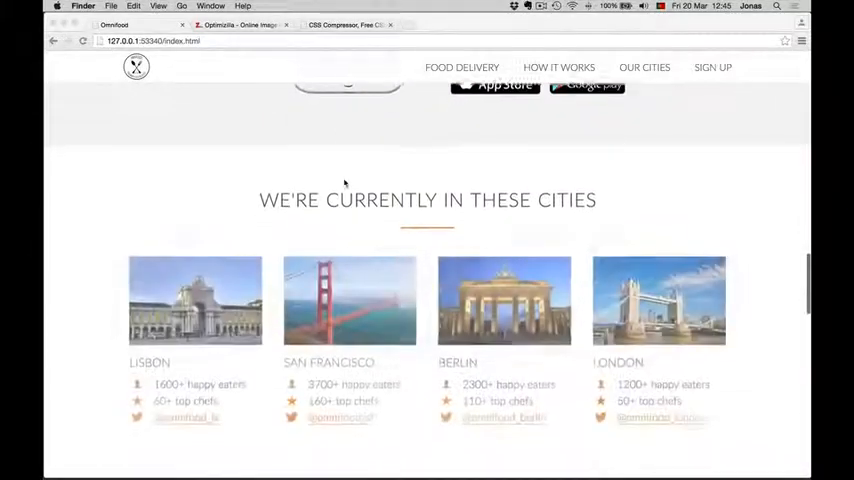
scroll(down, 3)
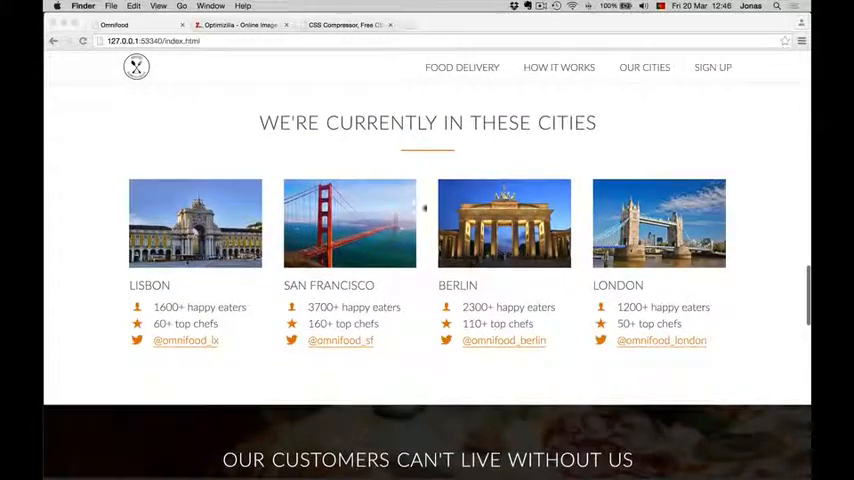
scroll(down, 3)
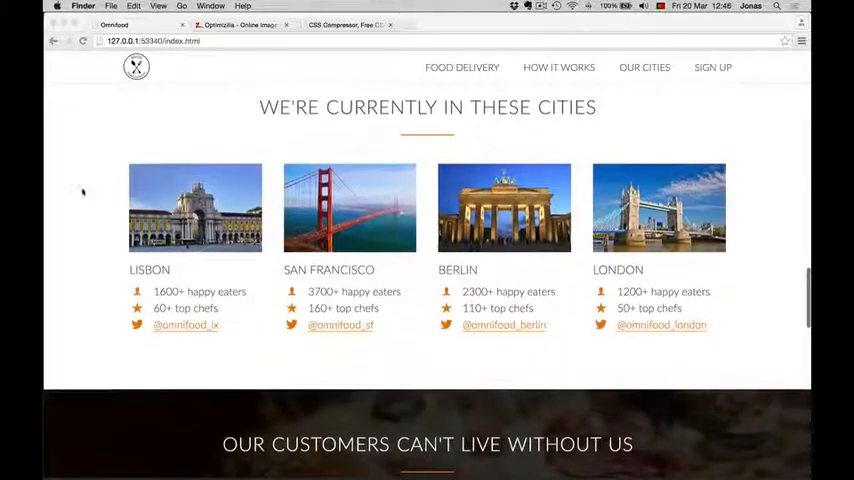
scroll(down, 3)
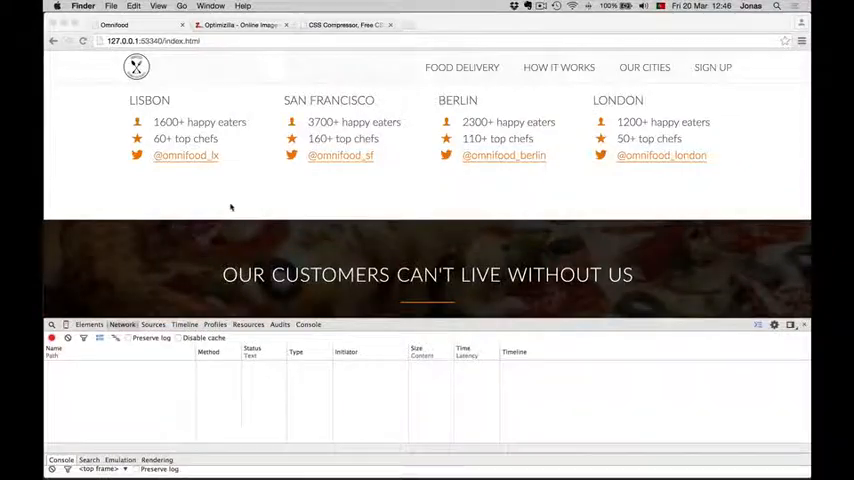
- Scroll back up and switch the developer tools to the Elements panel
scroll(up, 3)
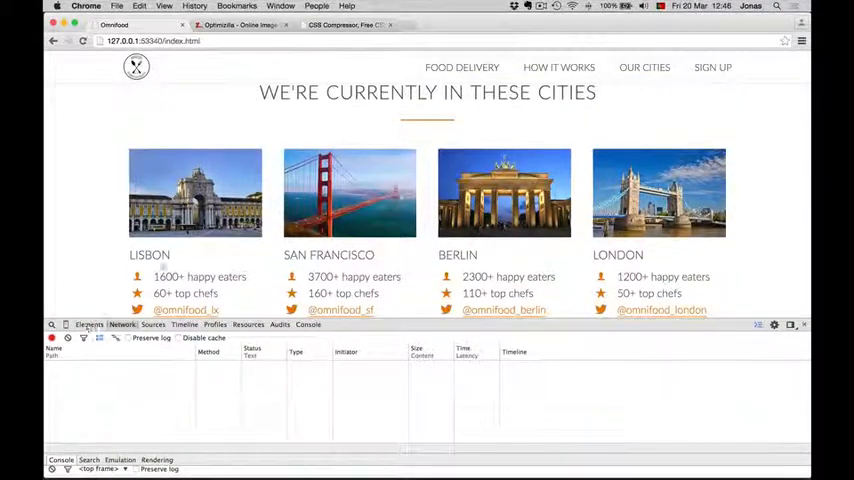
click(90, 324)
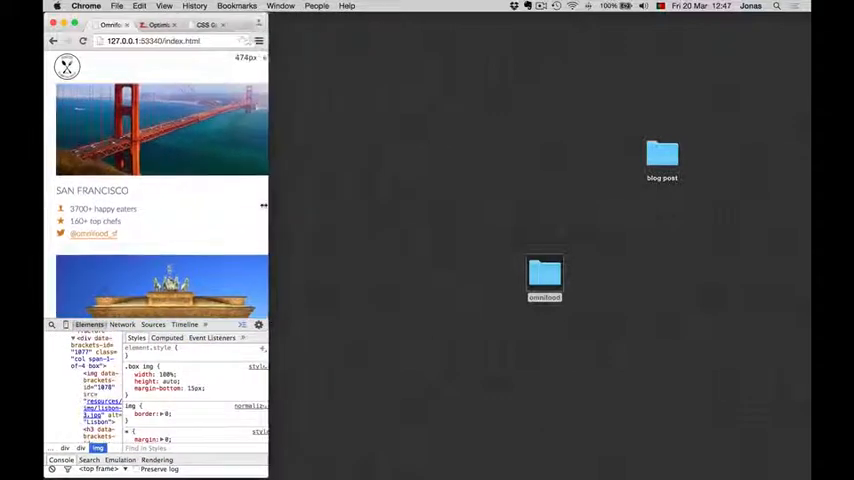
- Scroll to the London photo and inspect its element: displayed 361×240, natural 900×600
scroll(down, 3)
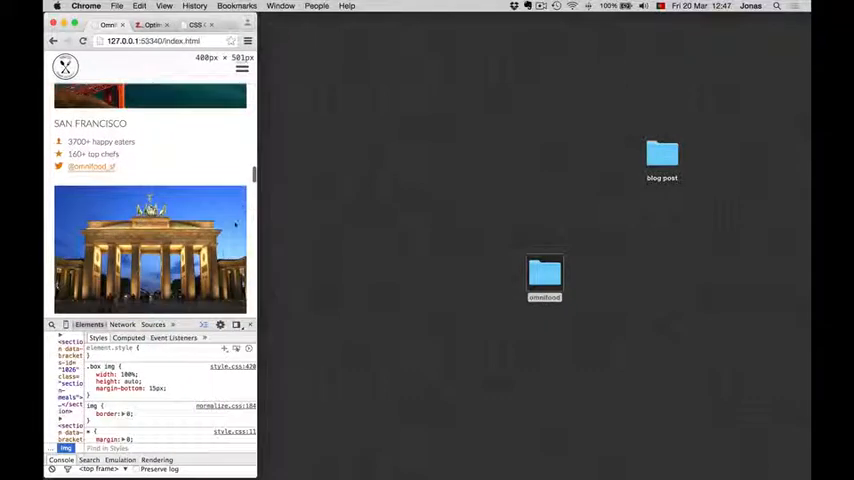
scroll(down, 3)
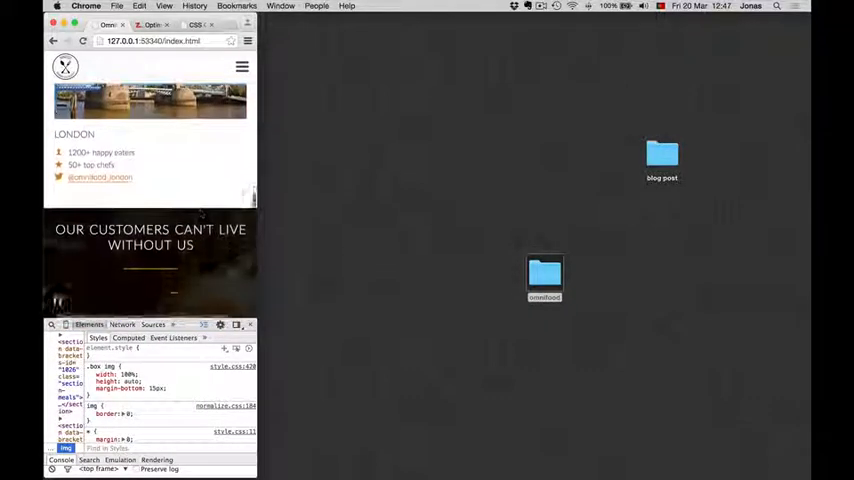
right_click(130, 190)
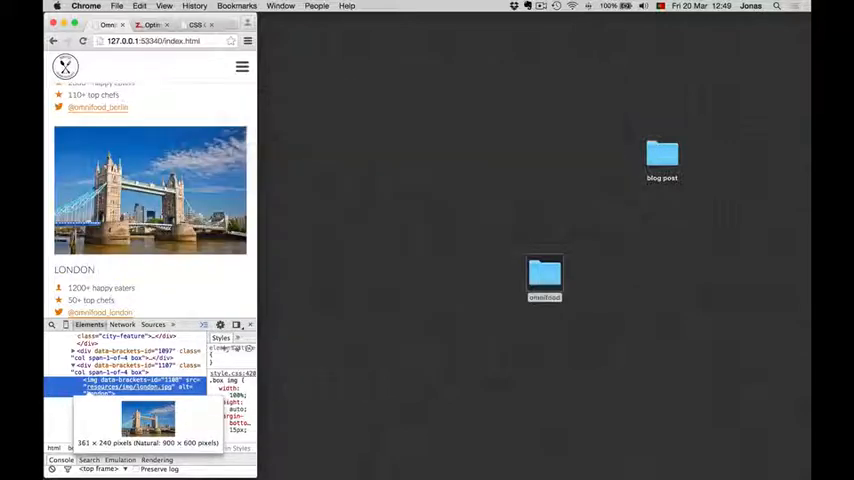
- Select berlin, lisbon-3, london and san-francisco JPGs in the img folder and open them in Preview
double_click(544, 277)
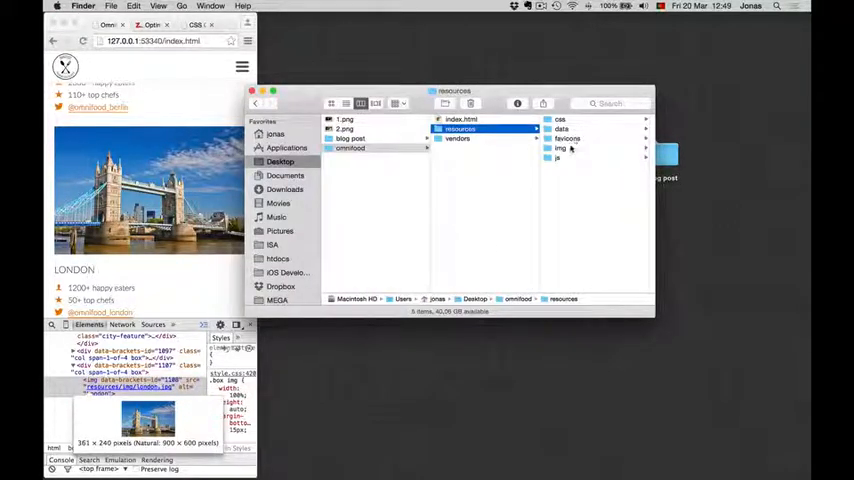
click(560, 147)
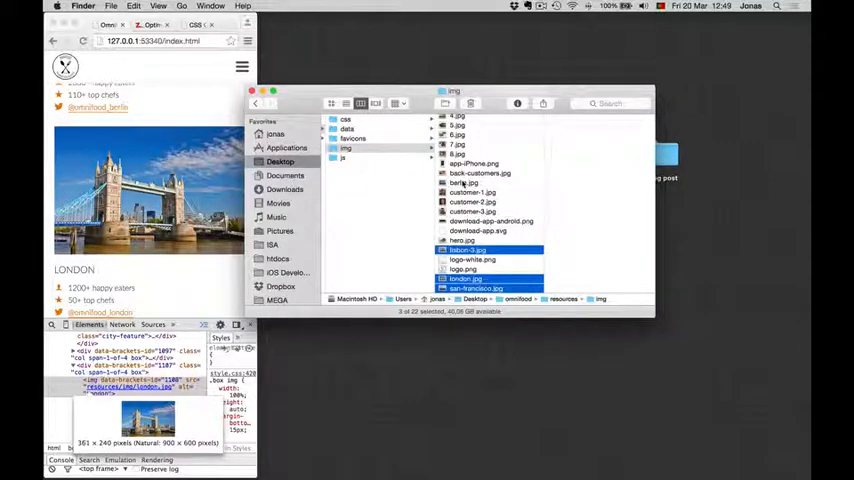
click(464, 183)
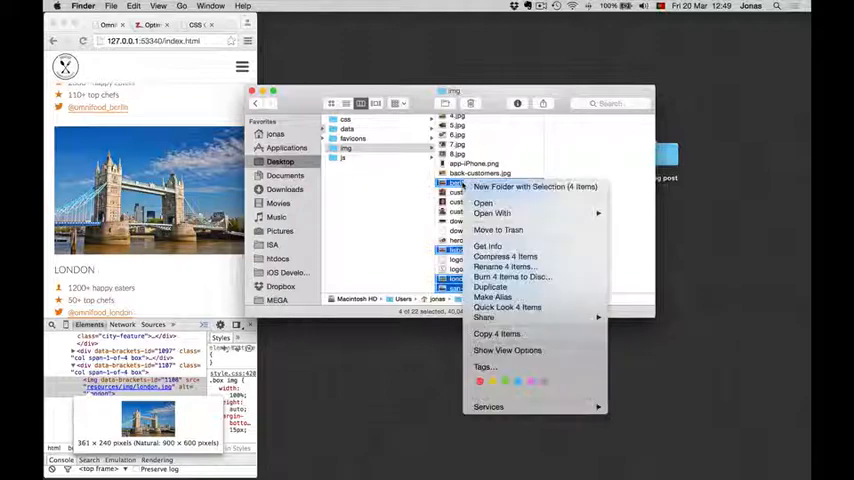
click(483, 203)
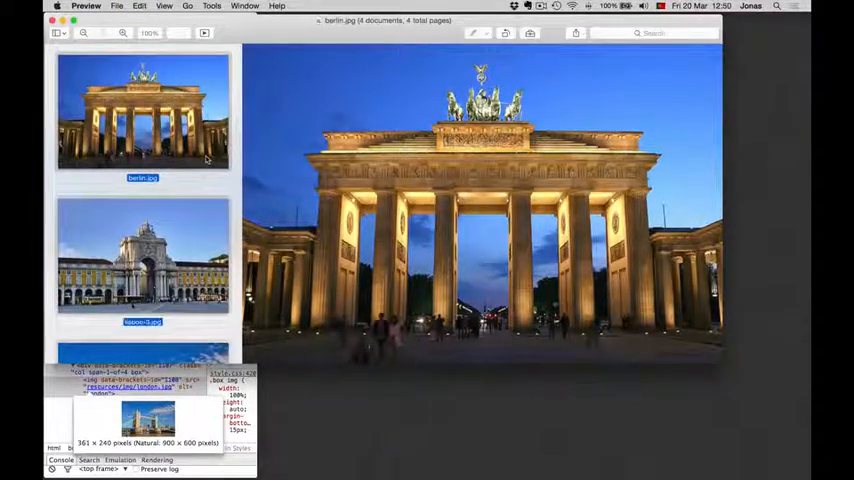
- Resize the four city photos to 750 × 500 pixels, then close them via the save prompt
click(530, 33)
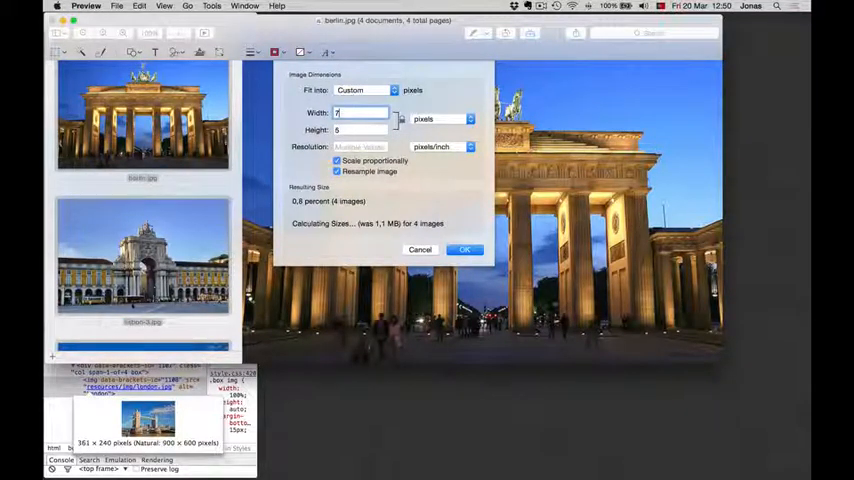
text(50)
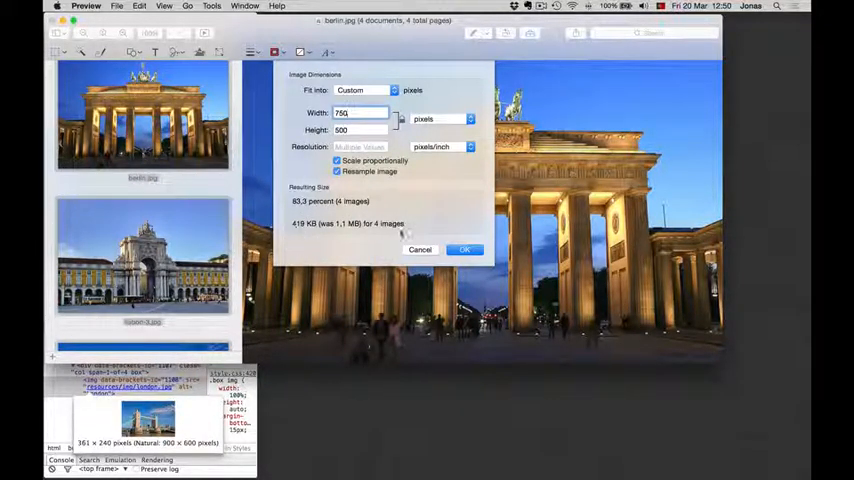
click(464, 249)
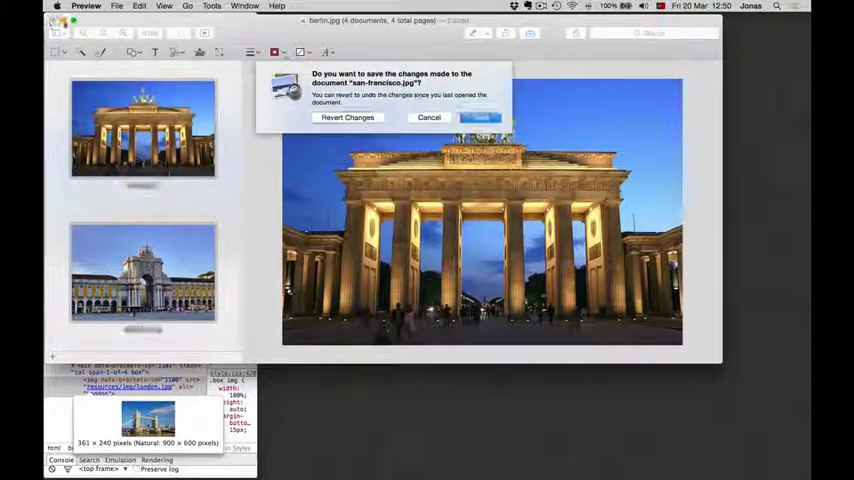
click(480, 117)
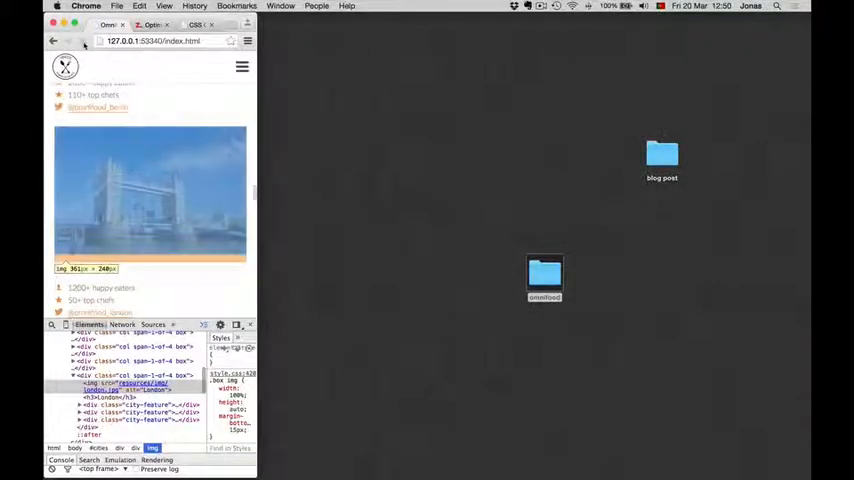
- Maximise Chrome and scroll the Omnifood page, ending at the how-it-works section
click(83, 41)
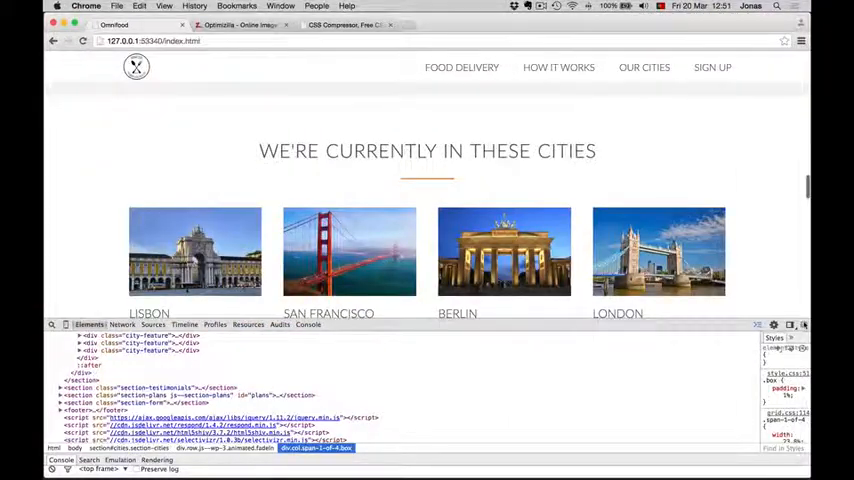
scroll(down, 3)
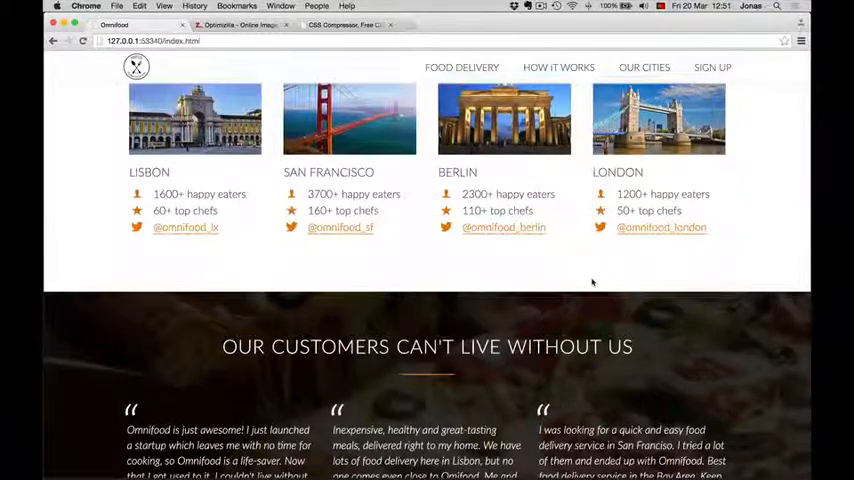
scroll(up, 3)
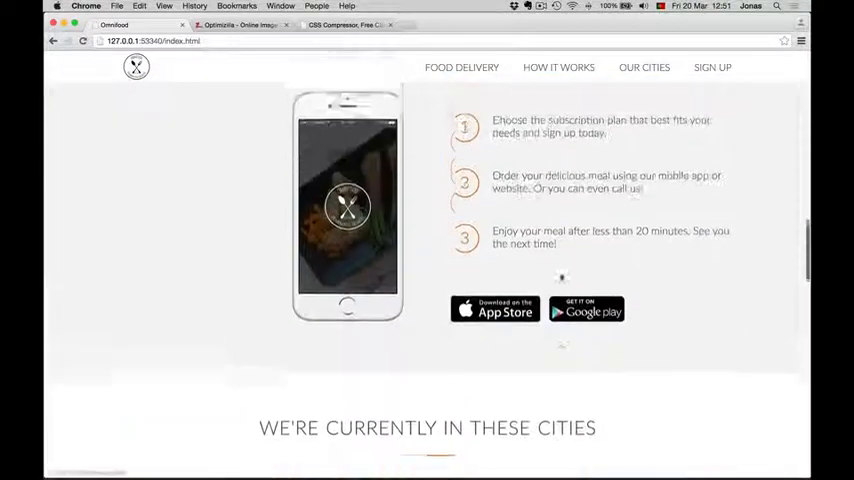
scroll(up, 3)
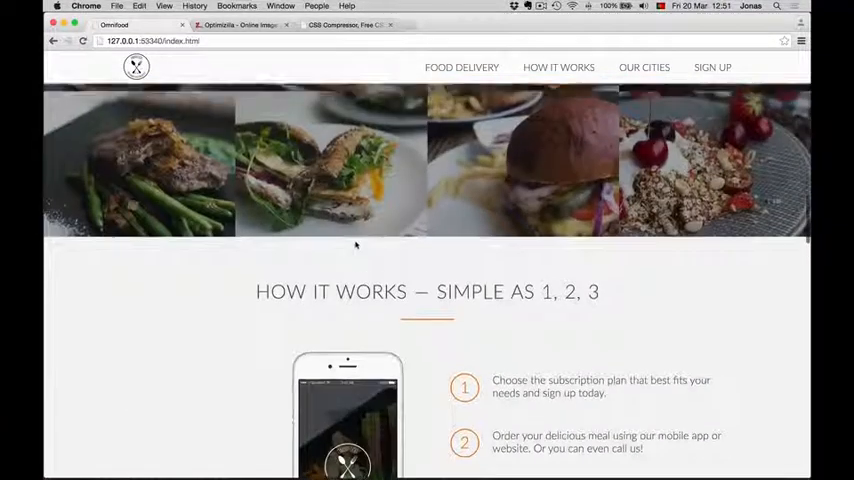
scroll(down, 3)
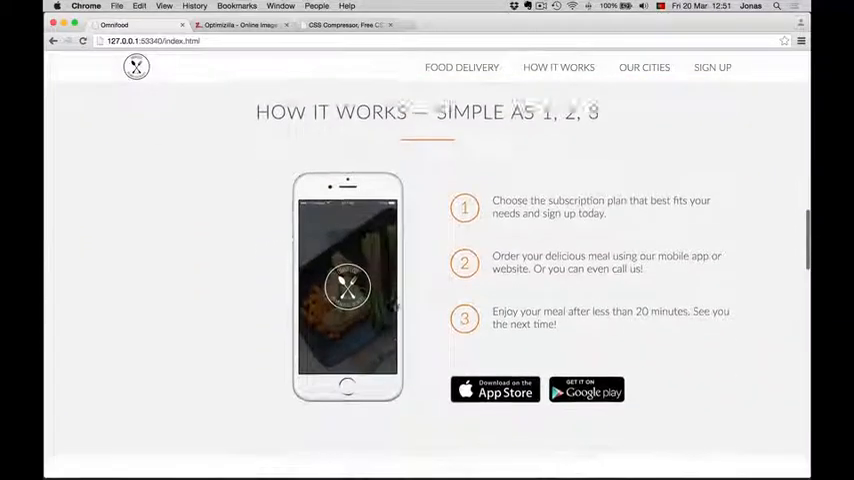
scroll(down, 3)
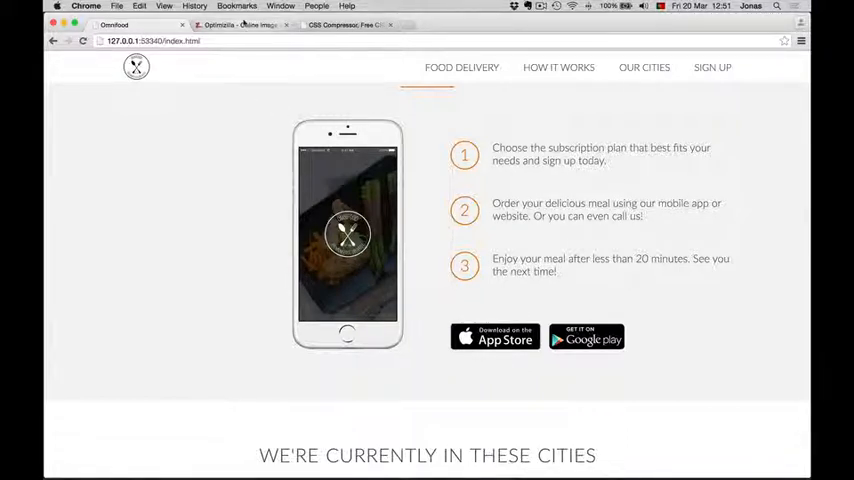
- Switch to the Optimizilla image optimizer tab with its empty upload queue
click(240, 24)
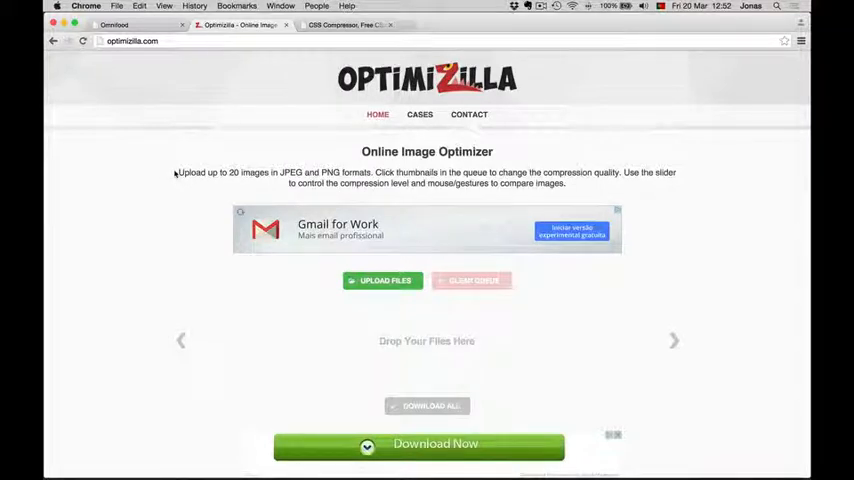
mouse_move(618, 378)
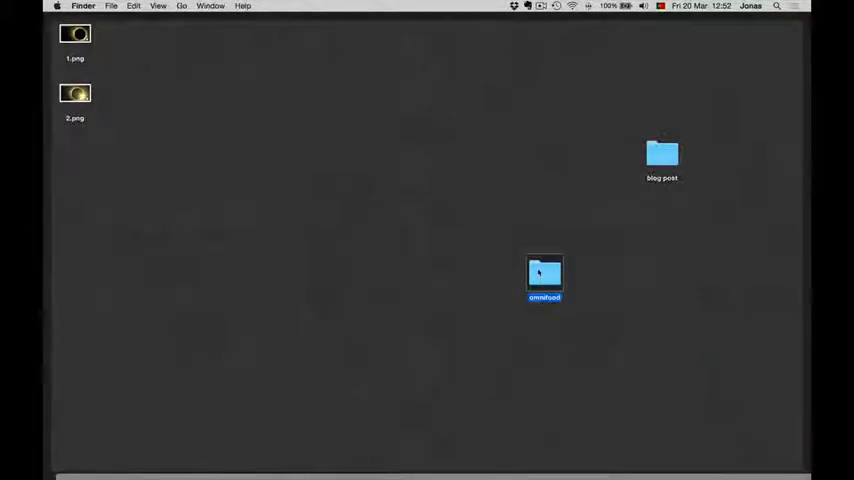
- Open omnifood > resources > css > img and view hero.jpg's 3000 × 2000 details
double_click(544, 273)
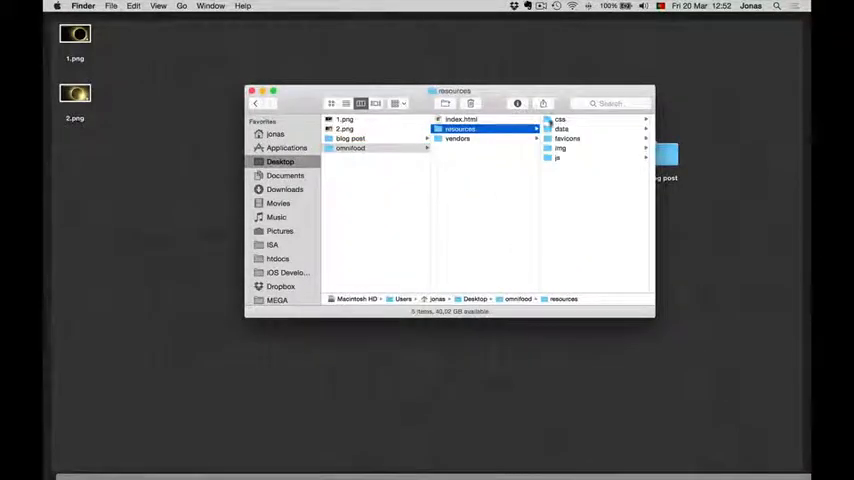
click(560, 119)
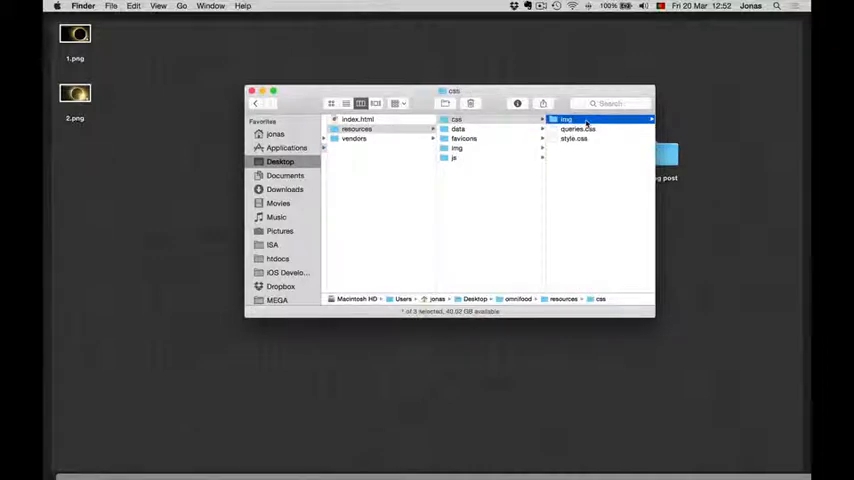
click(566, 119)
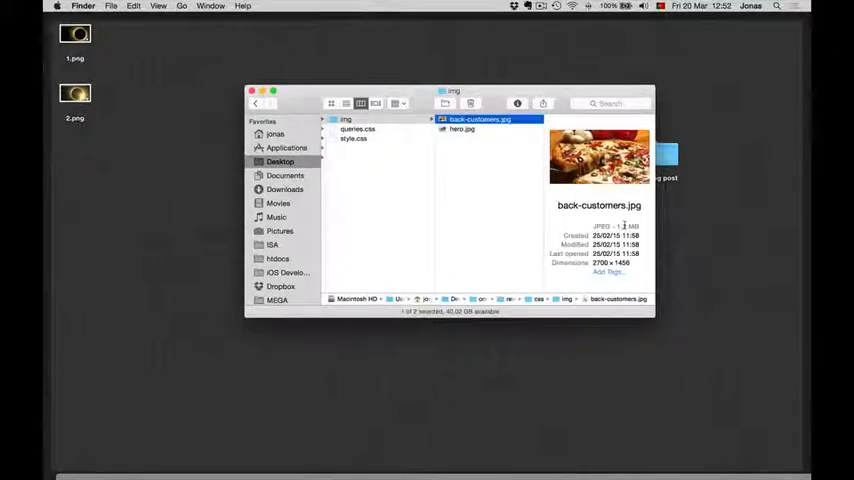
click(462, 129)
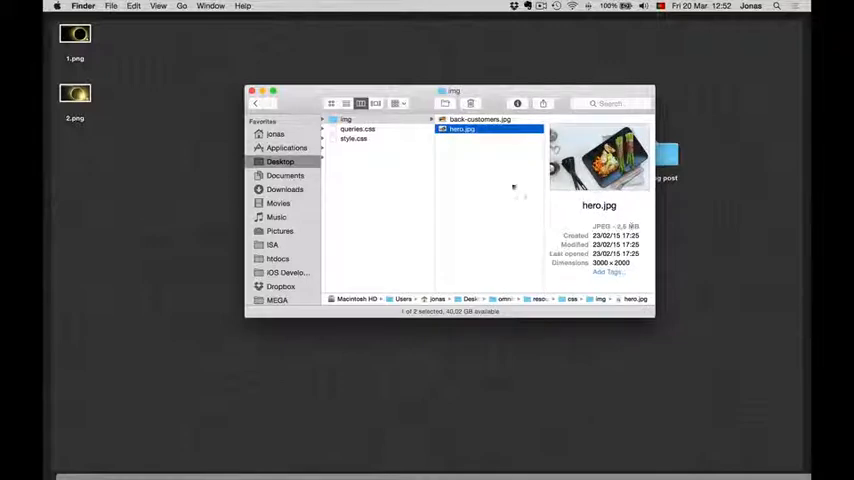
mouse_move(490, 143)
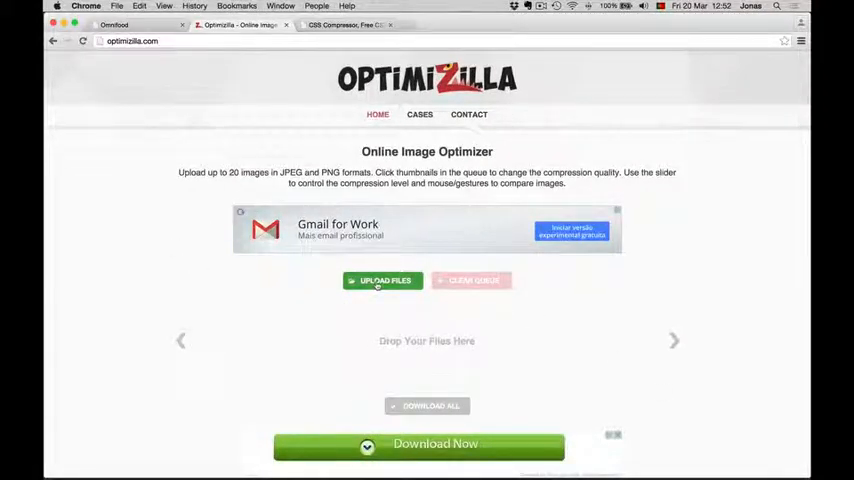
- Choose Upload Files and select back-customers.jpg and hero.jpg from the img folder
click(381, 280)
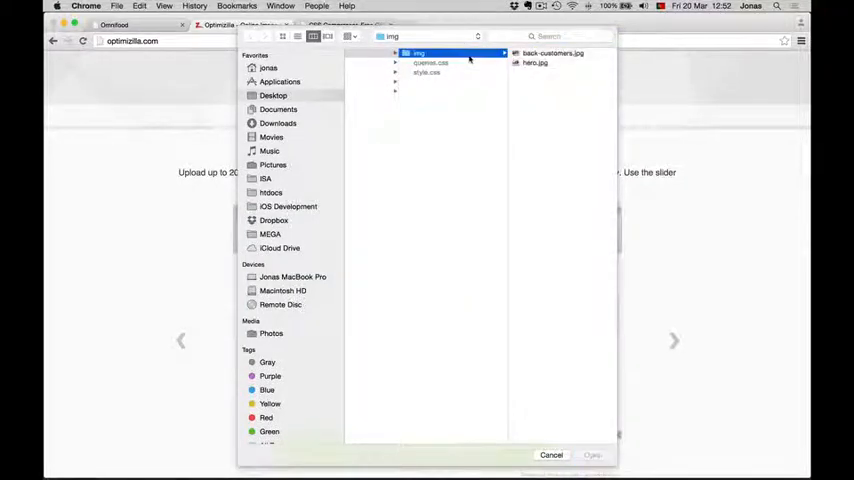
click(553, 53)
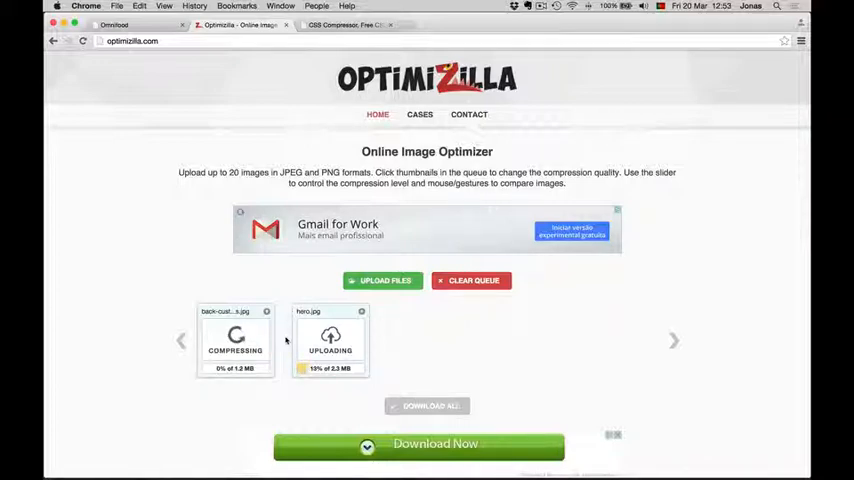
- Scroll to the back-customers thumbnail and lower its Quality slider from 88 to 70
scroll(down, 3)
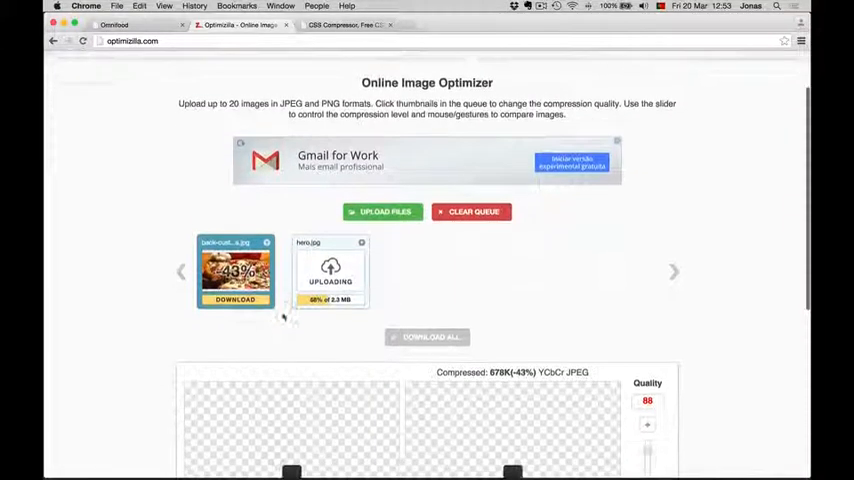
scroll(down, 3)
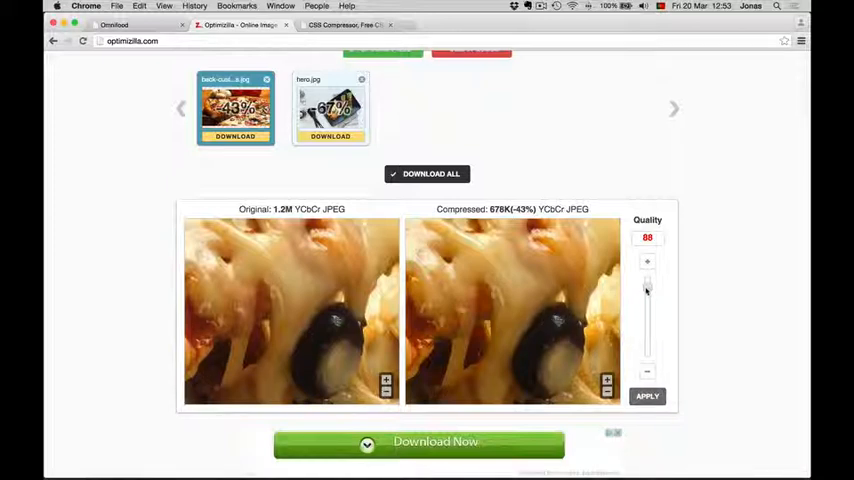
drag(647, 290, 647, 300)
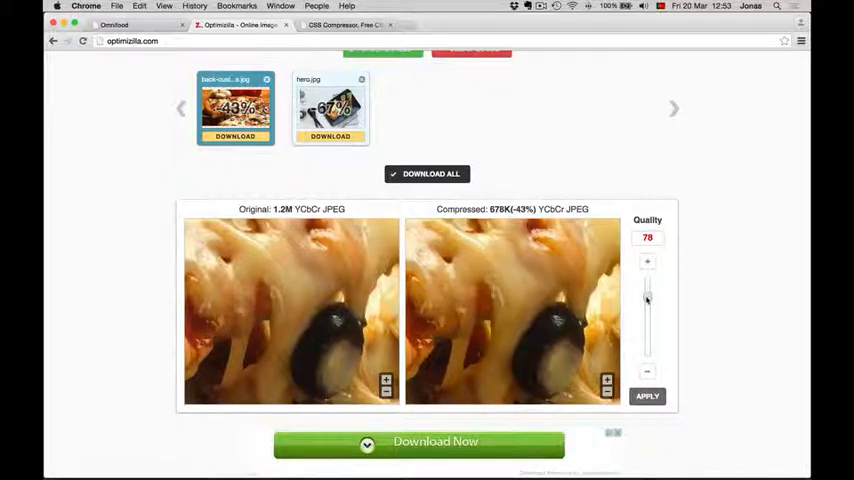
drag(647, 300, 647, 307)
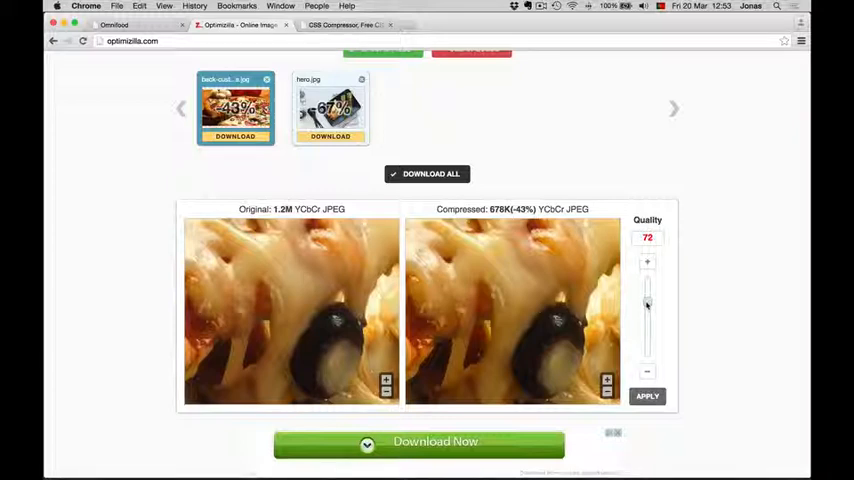
drag(647, 305, 647, 315)
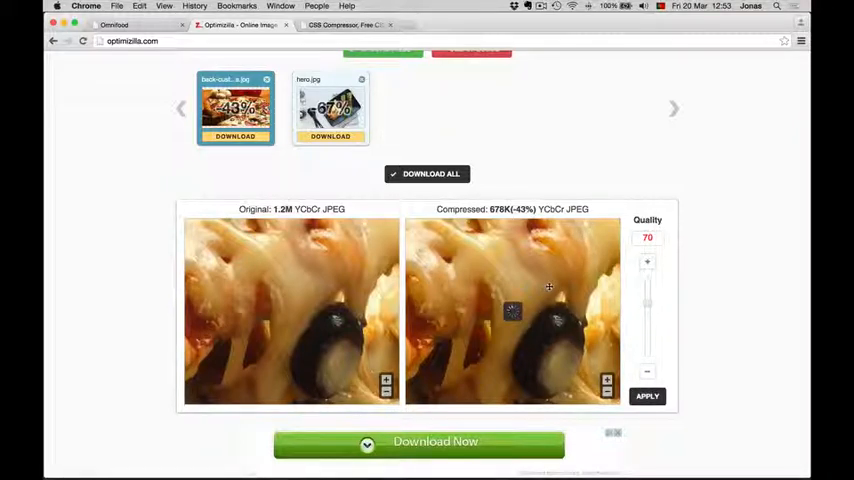
click(647, 396)
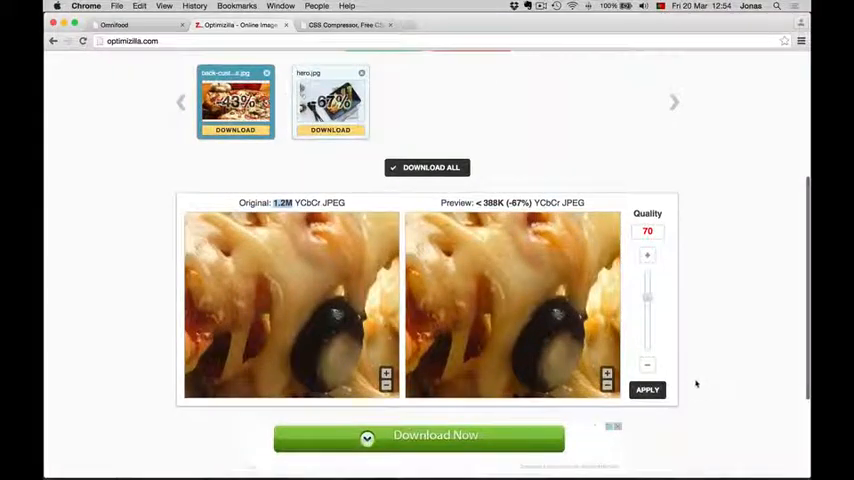
- Apply quality 70, then download the compressed back-customers and hero images
click(647, 389)
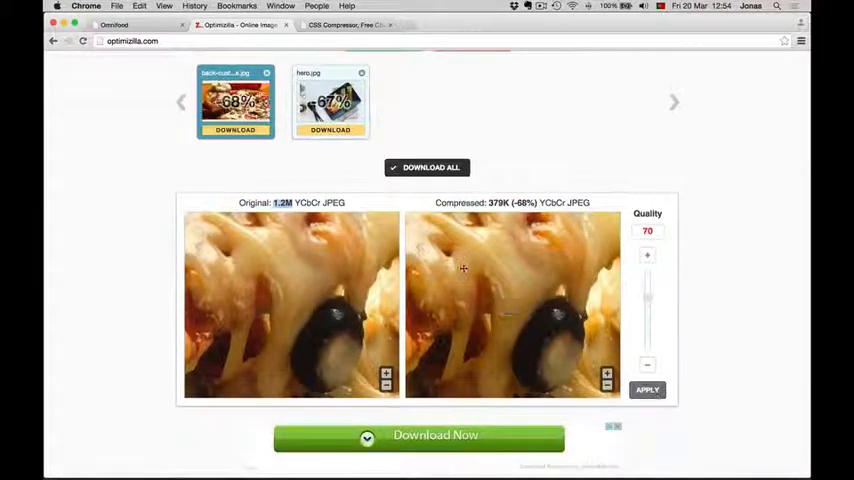
scroll(up, 3)
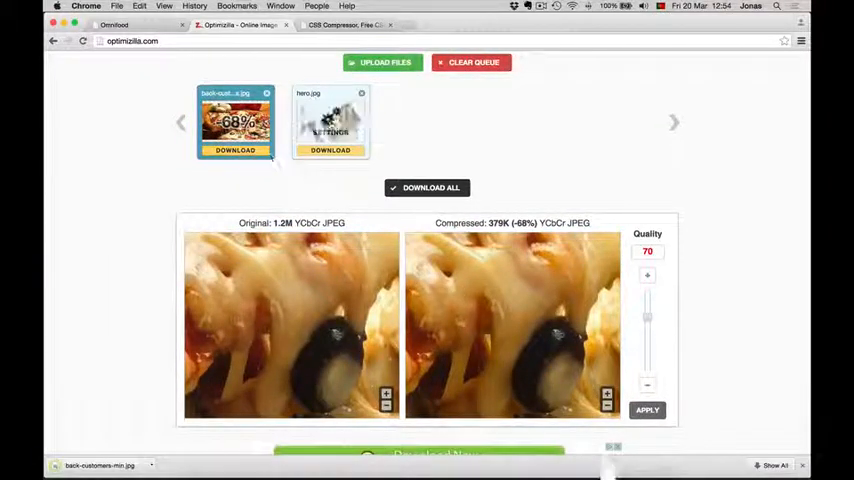
click(330, 120)
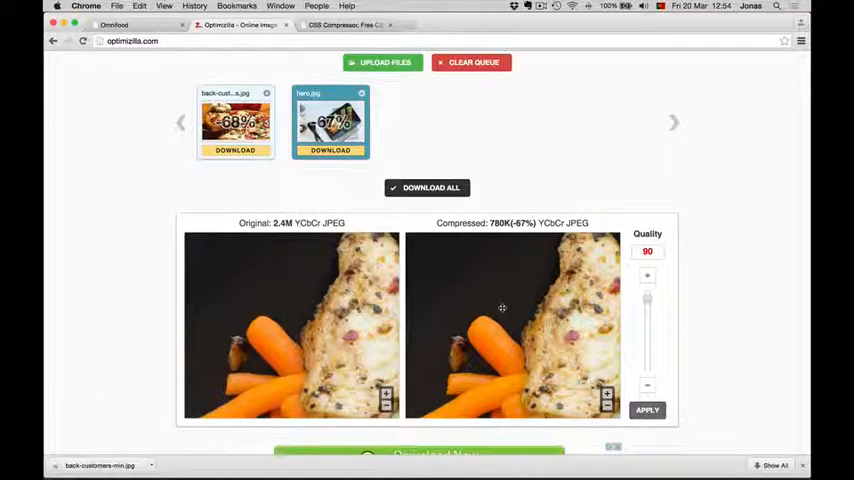
mouse_move(316, 278)
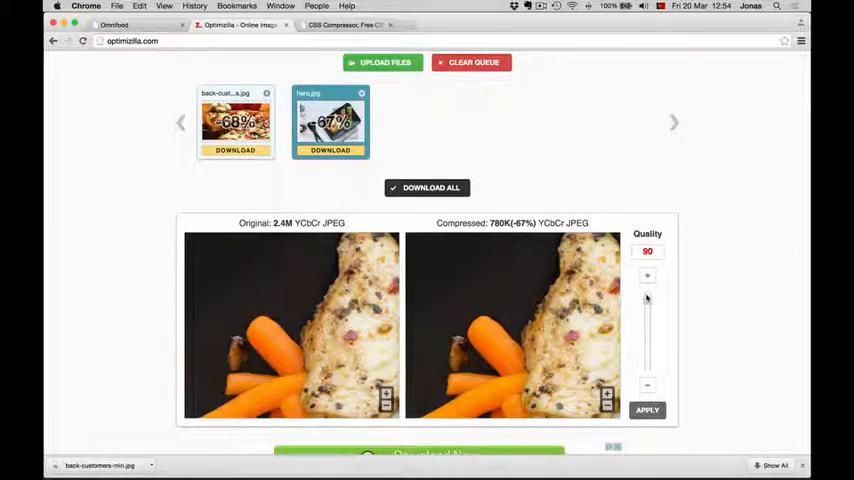
mouse_move(364, 316)
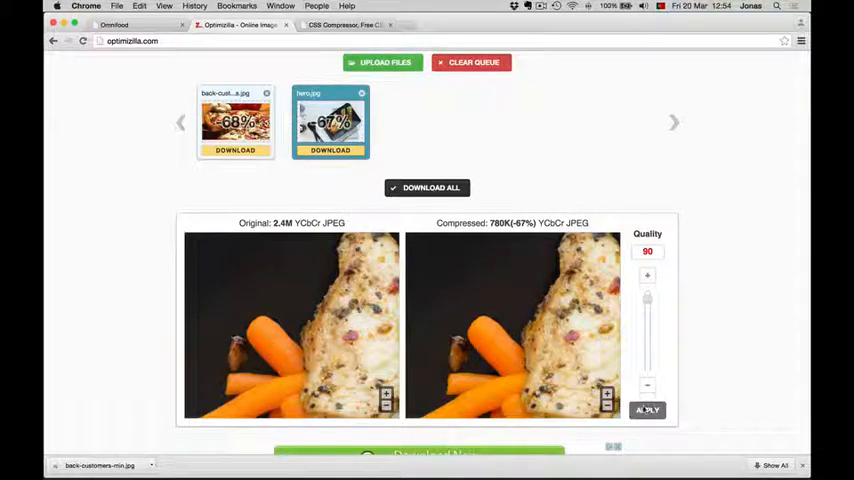
click(330, 150)
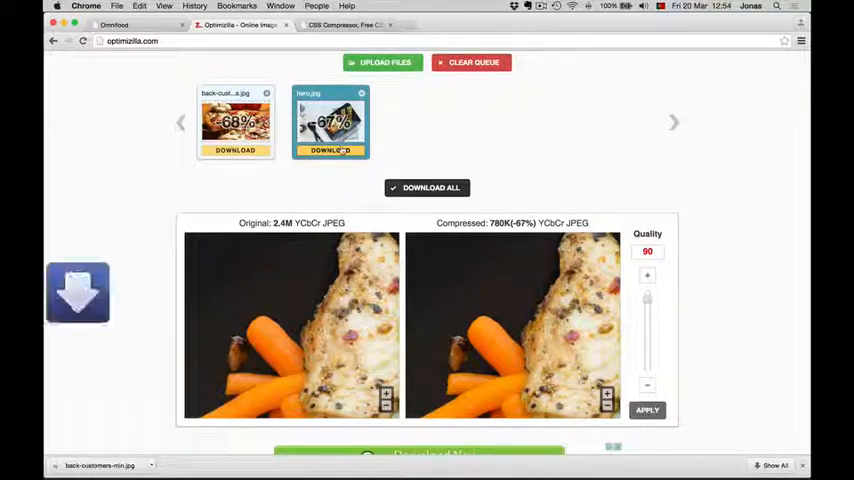
click(330, 150)
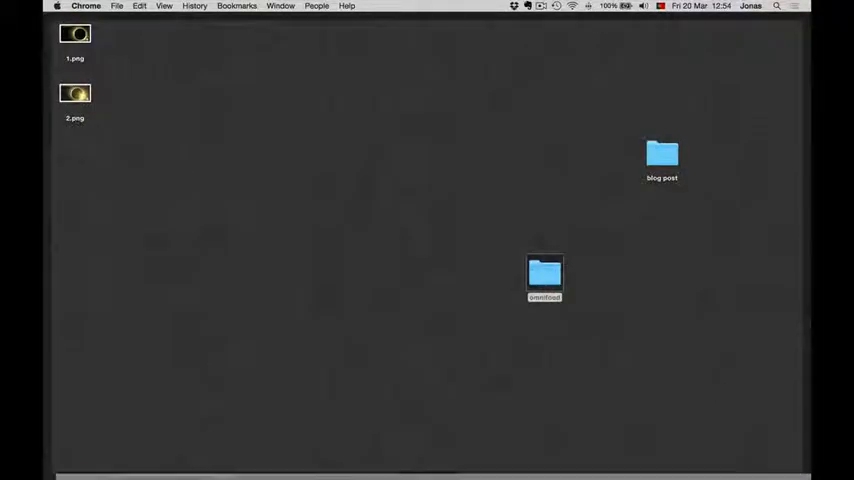
- Navigate to omnifood > resources > css > img and add the downloaded -min images from Downloads
double_click(544, 278)
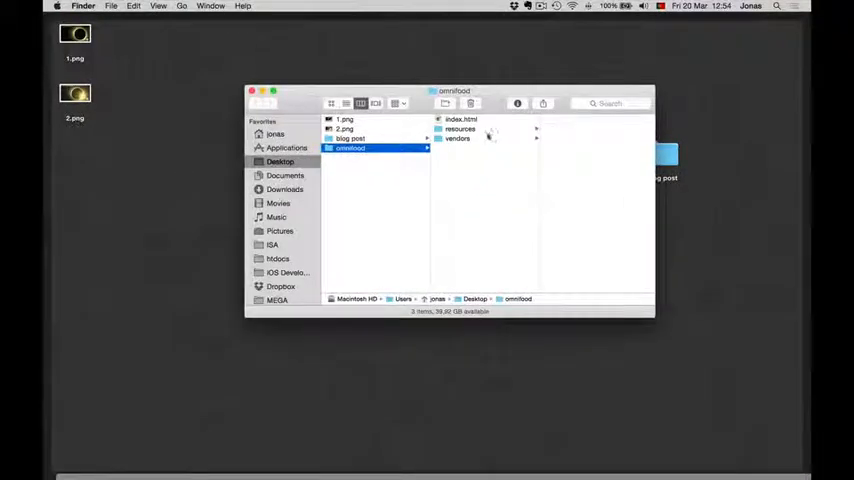
click(456, 119)
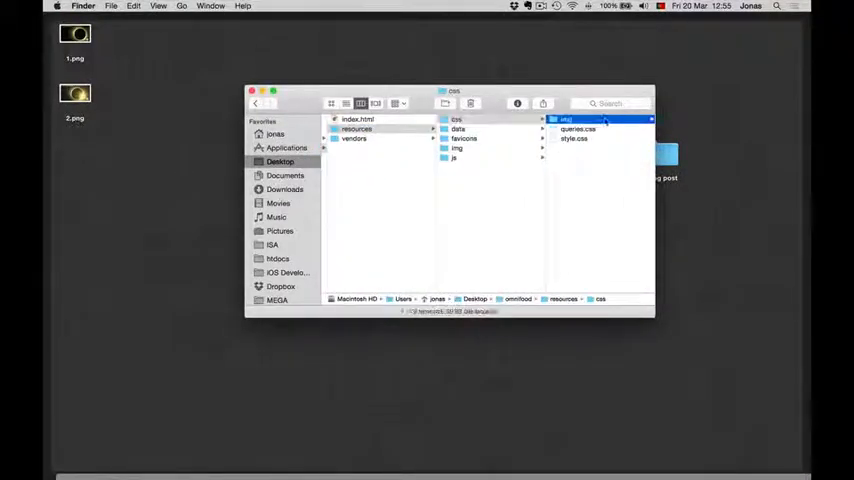
click(347, 147)
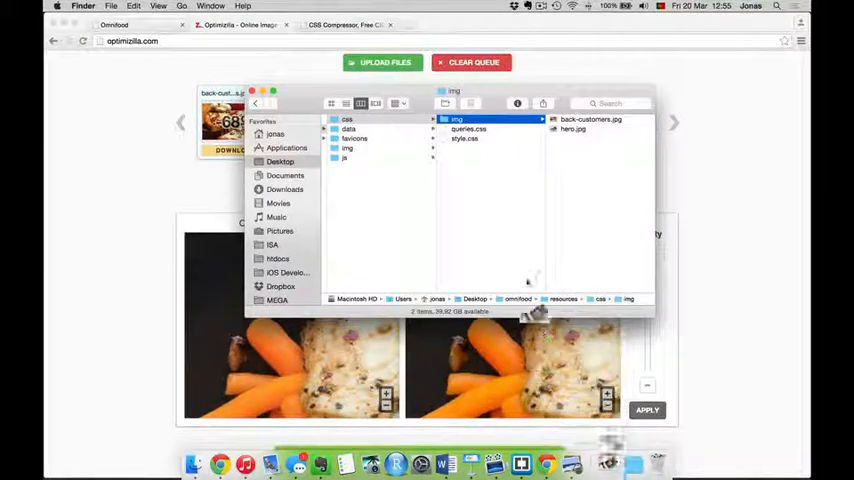
click(468, 128)
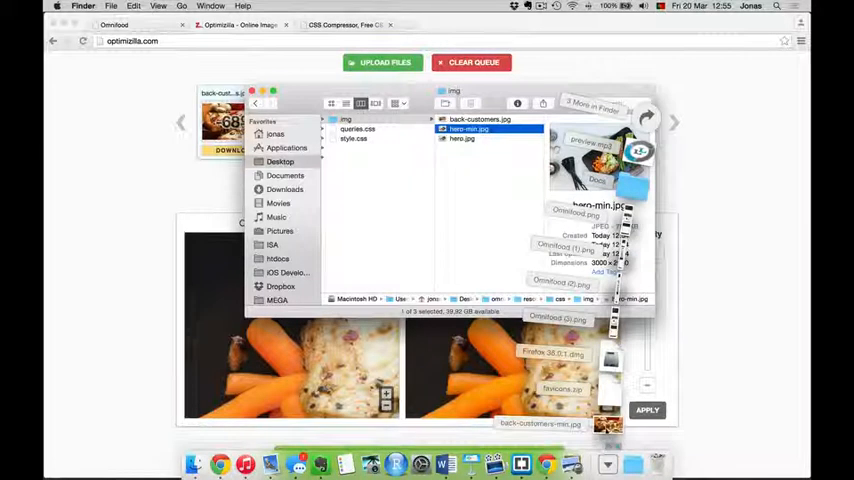
click(485, 119)
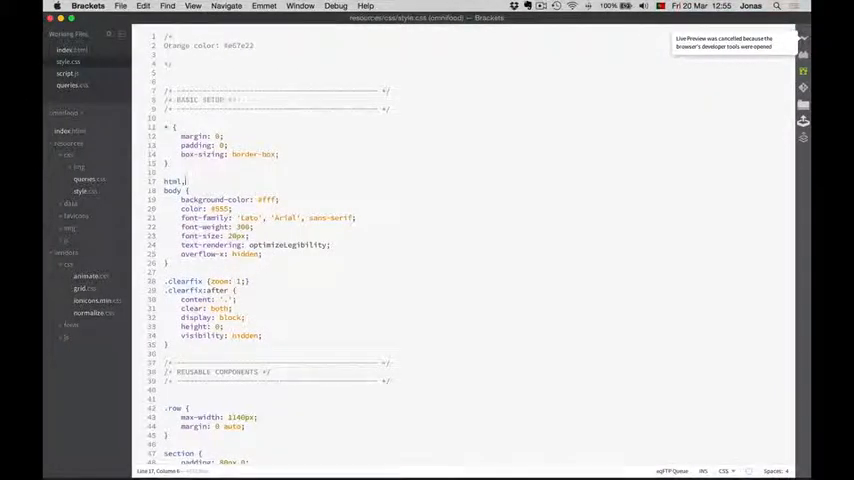
- Scroll through style.css to the background-image url() rules now pointing at hero-min.jpg
scroll(down, 3)
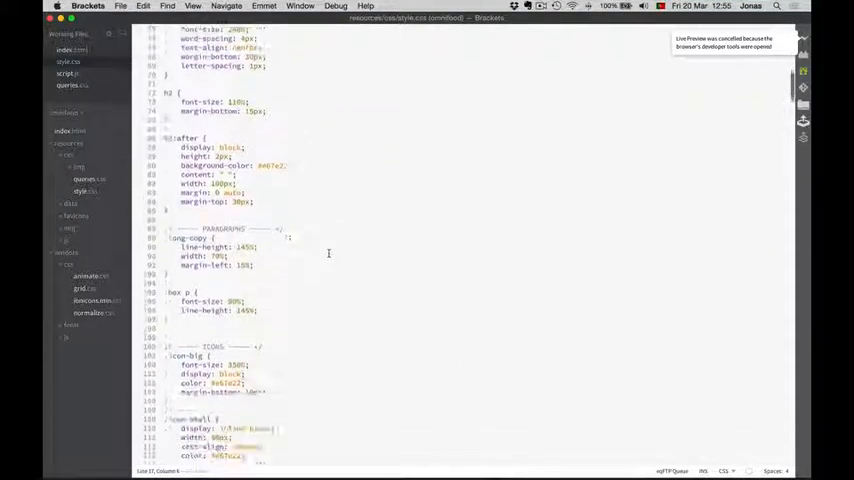
scroll(down, 3)
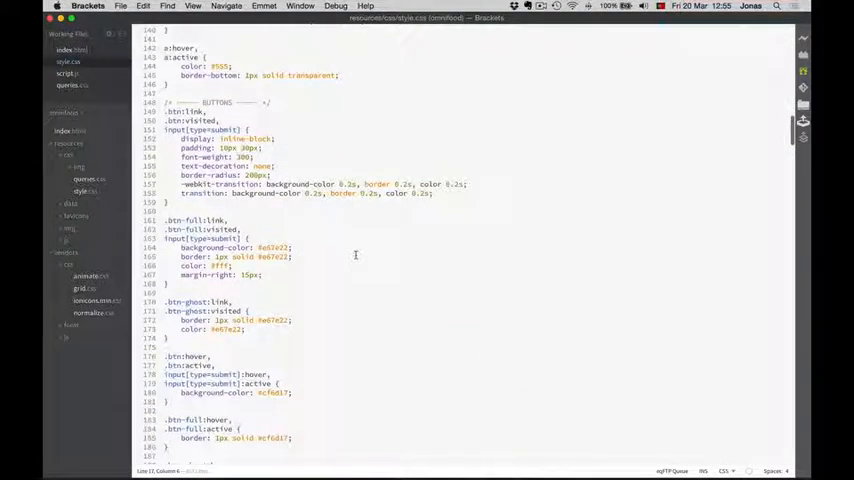
scroll(down, 3)
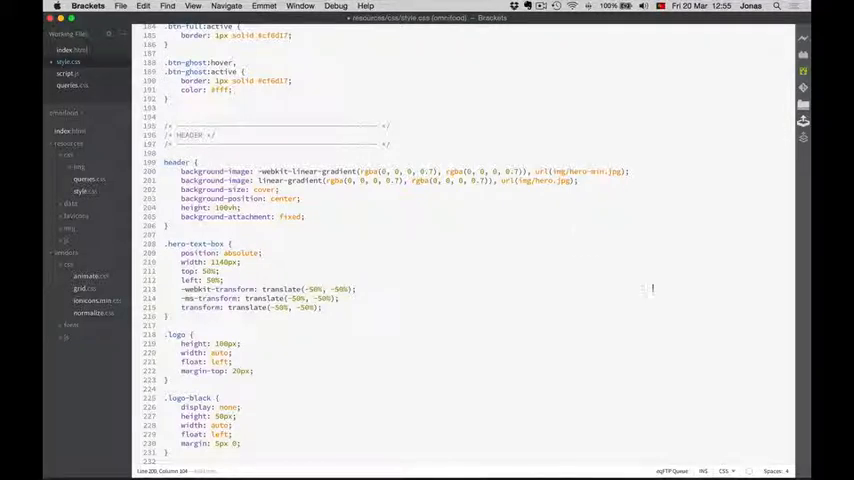
mouse_move(590, 171)
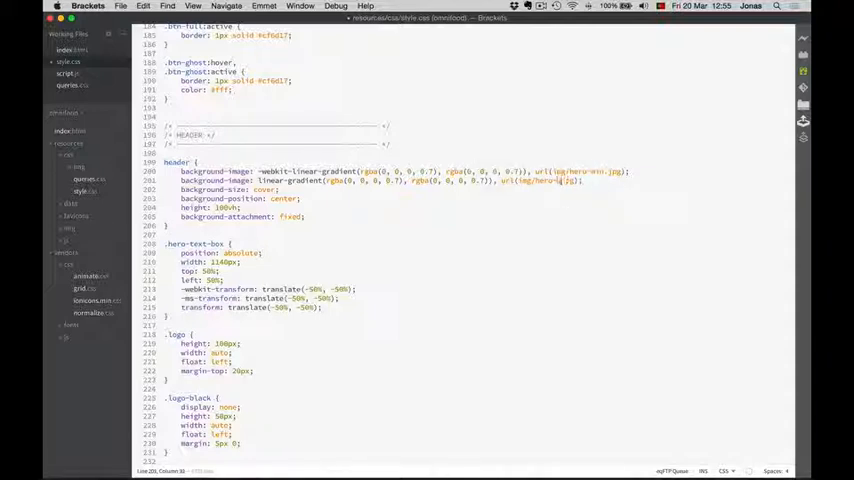
mouse_move(562, 180)
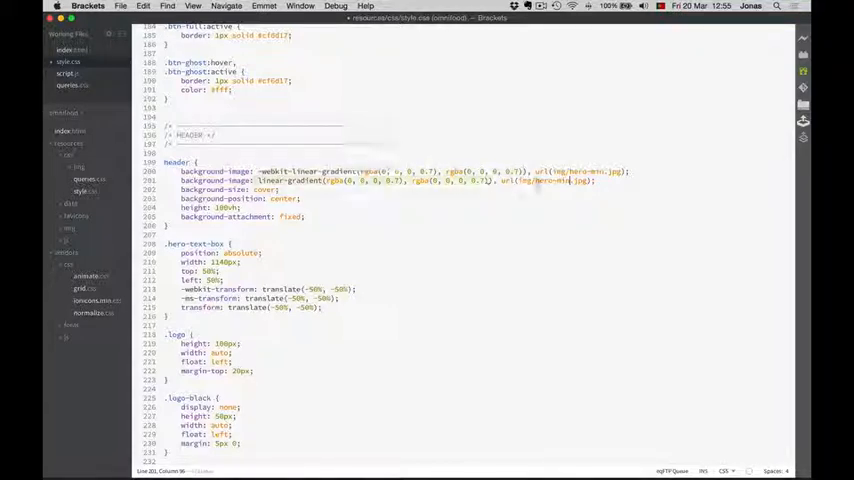
scroll(down, 3)
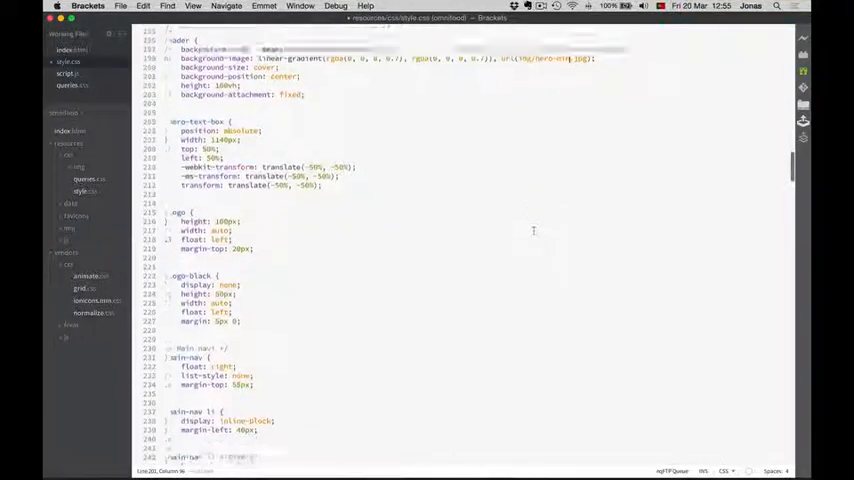
scroll(down, 3)
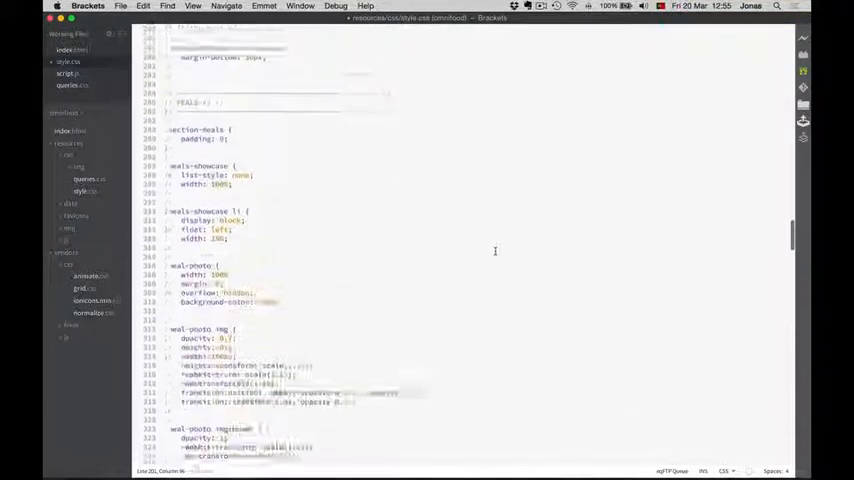
scroll(down, 3)
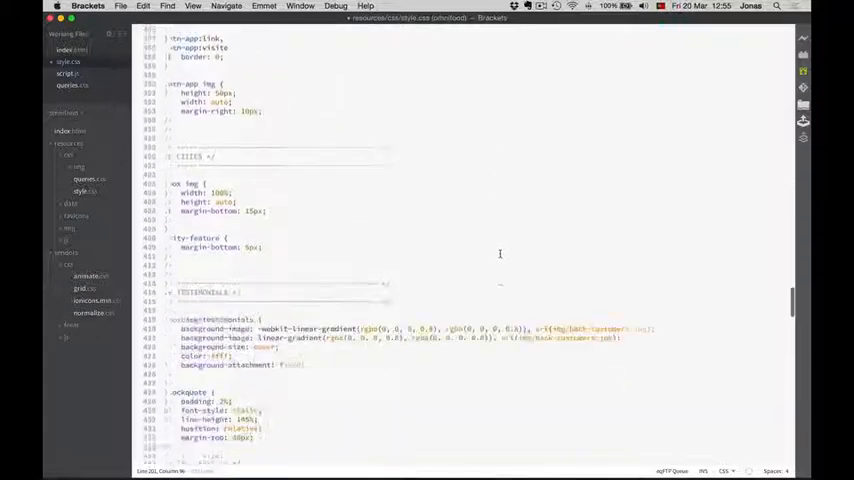
scroll(down, 3)
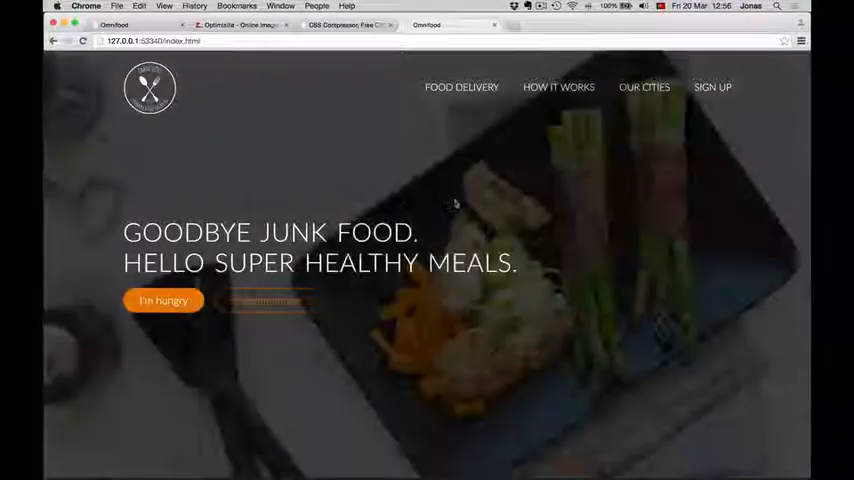
- Scroll the reloaded Omnifood page past the cities to the testimonials pizza background
scroll(down, 3)
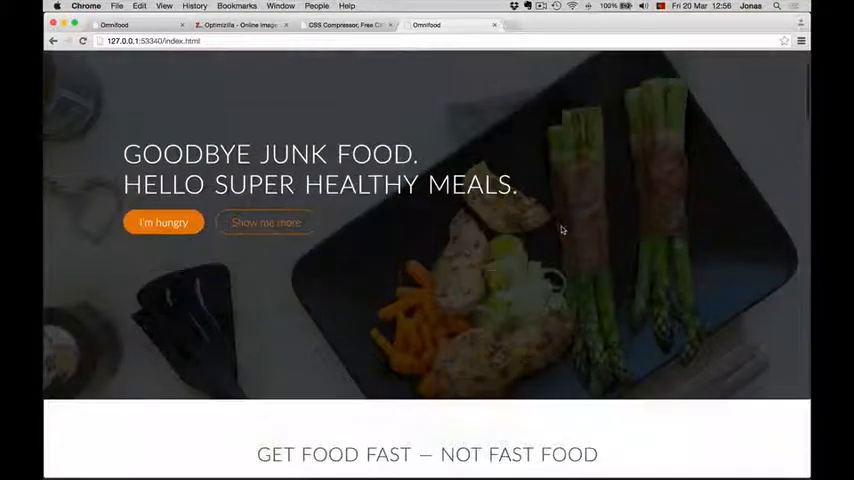
scroll(down, 3)
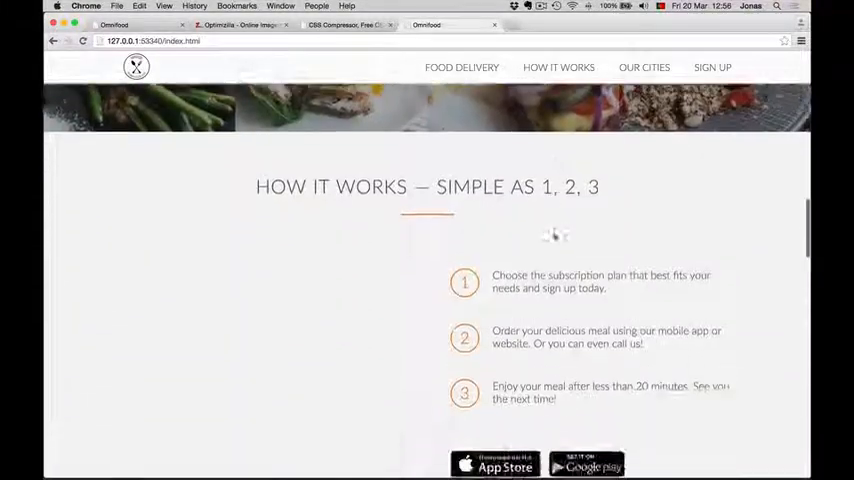
scroll(down, 3)
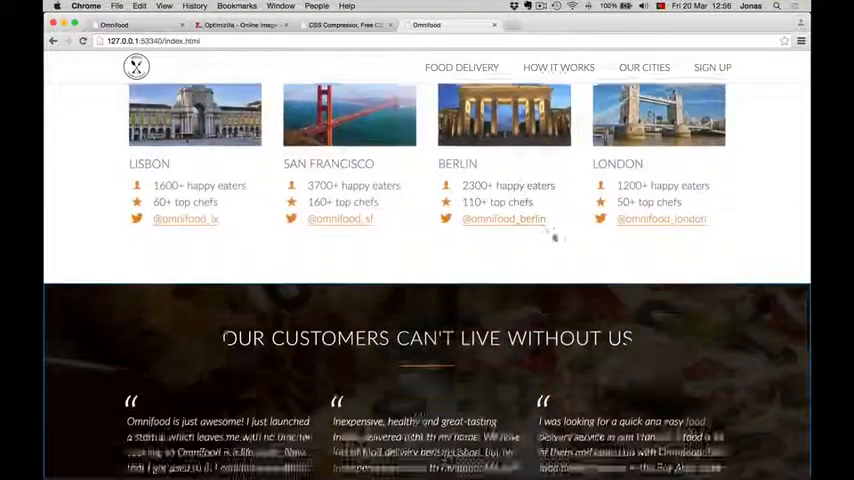
scroll(down, 3)
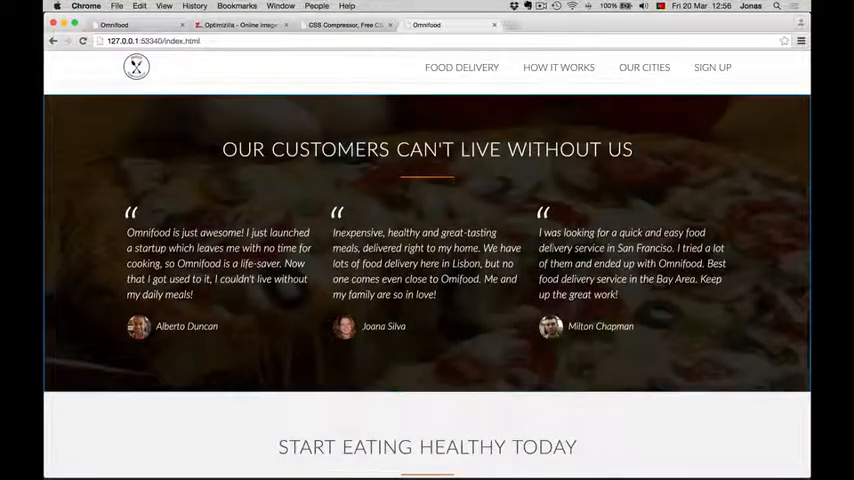
mouse_move(457, 308)
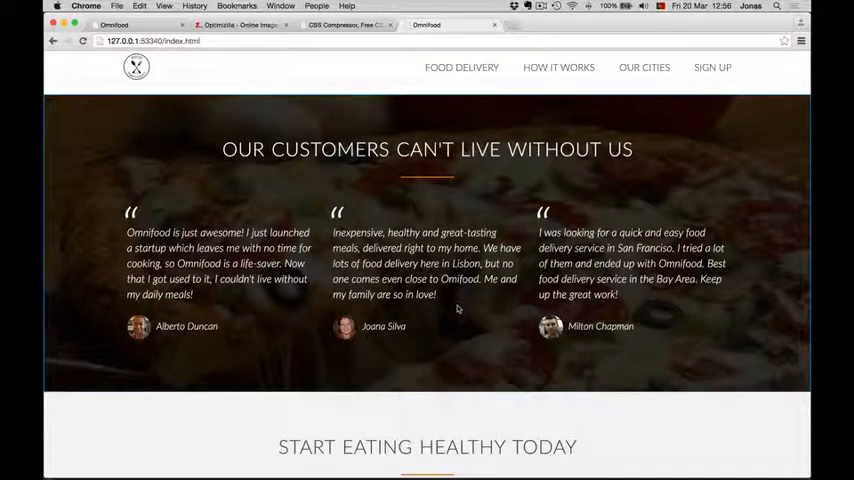
mouse_move(445, 325)
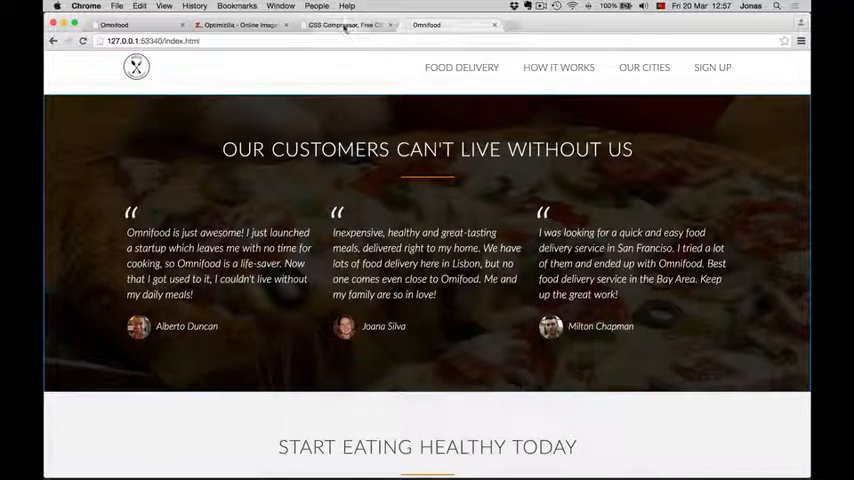
- Switch to the CSS Compressor tab and scroll to the CSS Code input box
click(345, 24)
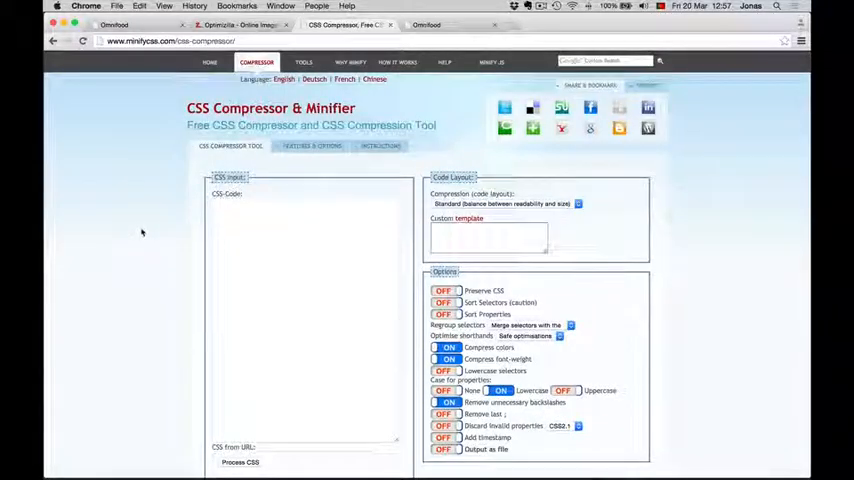
scroll(down, 3)
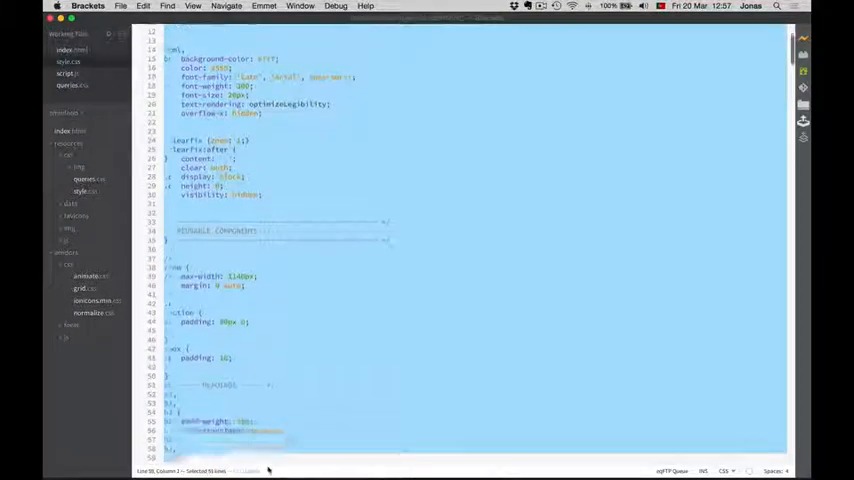
scroll(down, 3)
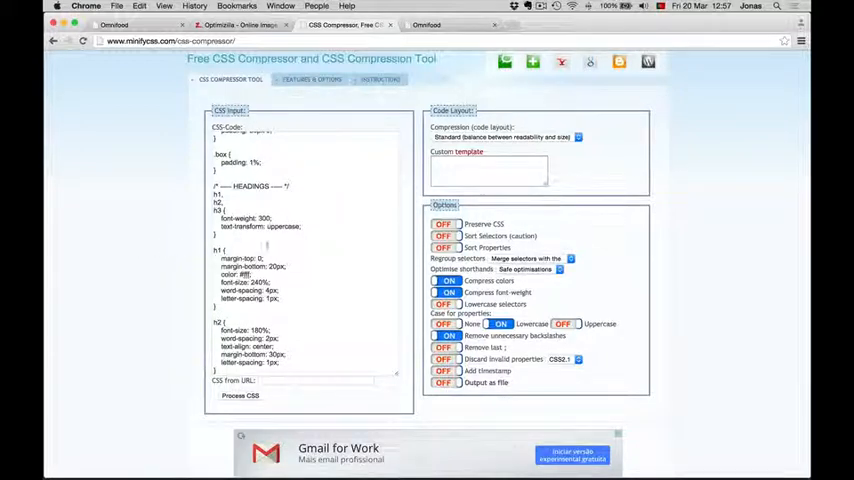
scroll(down, 3)
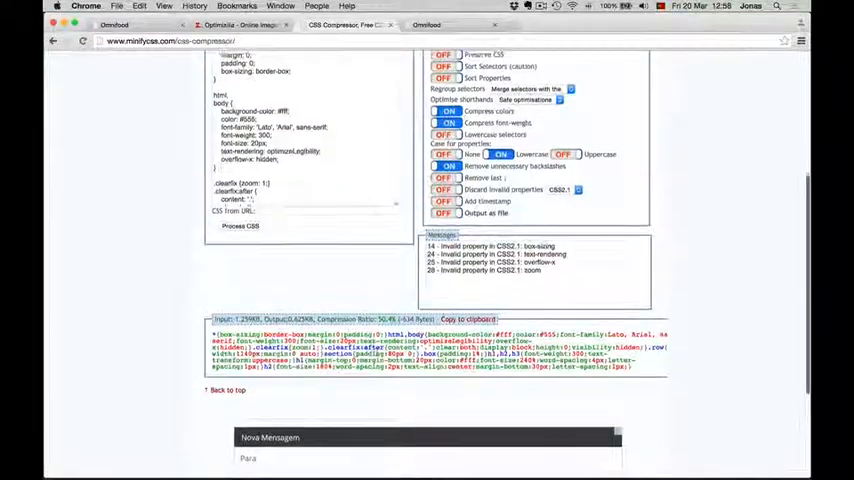
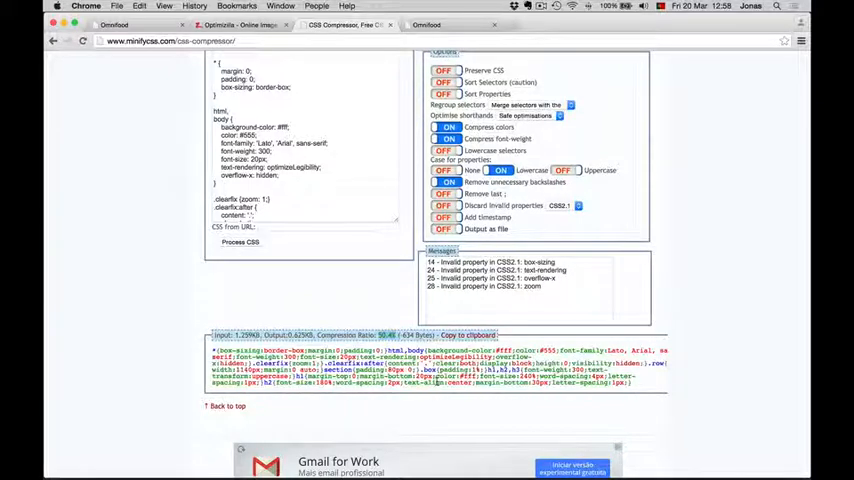
mouse_move(285, 297)
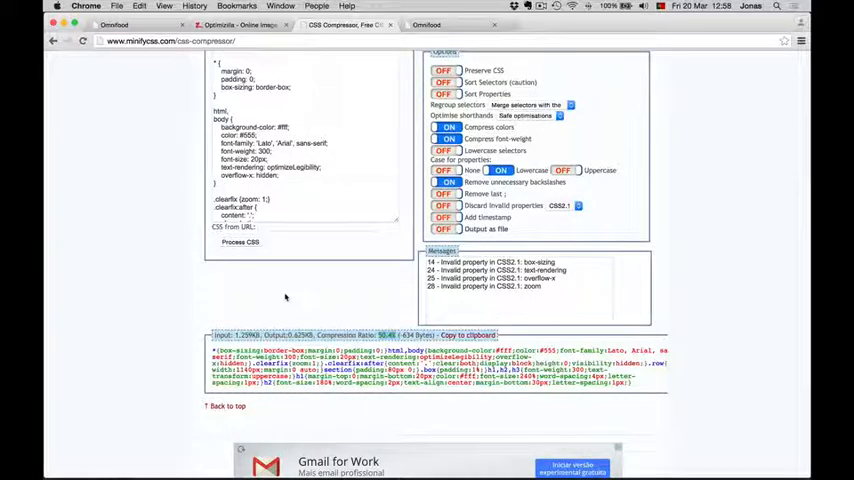